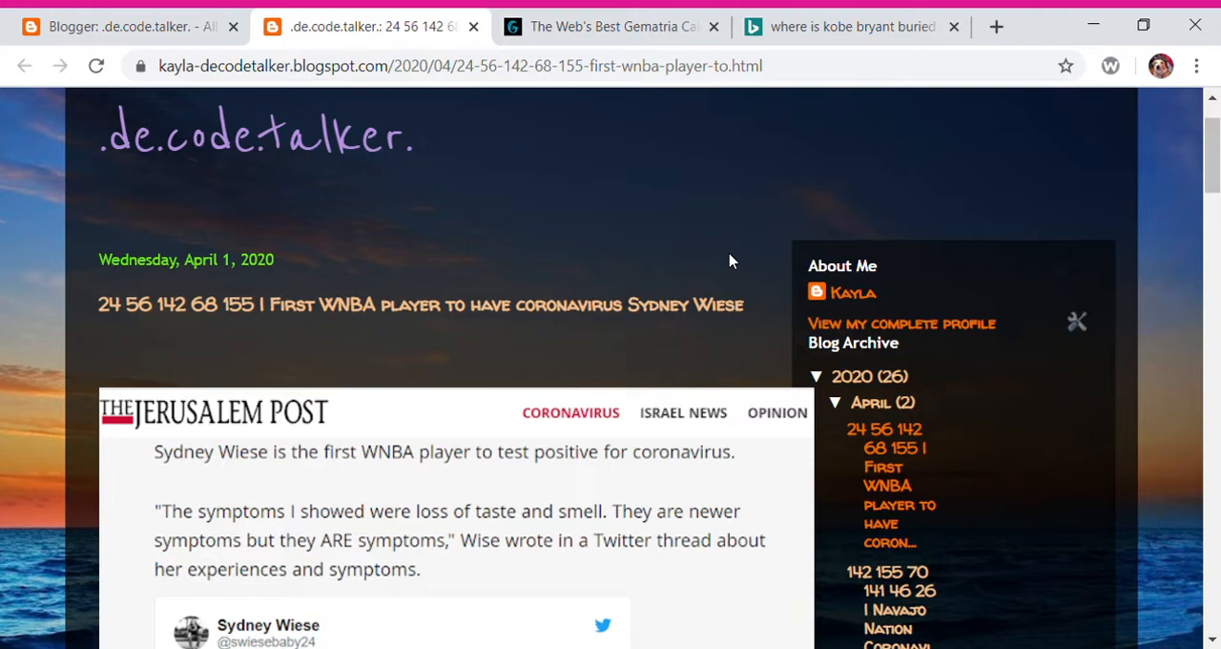
Show the Bing answer that Kobe Bryant is buried at Corona del Mar and highlight 'Corona del Mar'
scroll(down, 3)
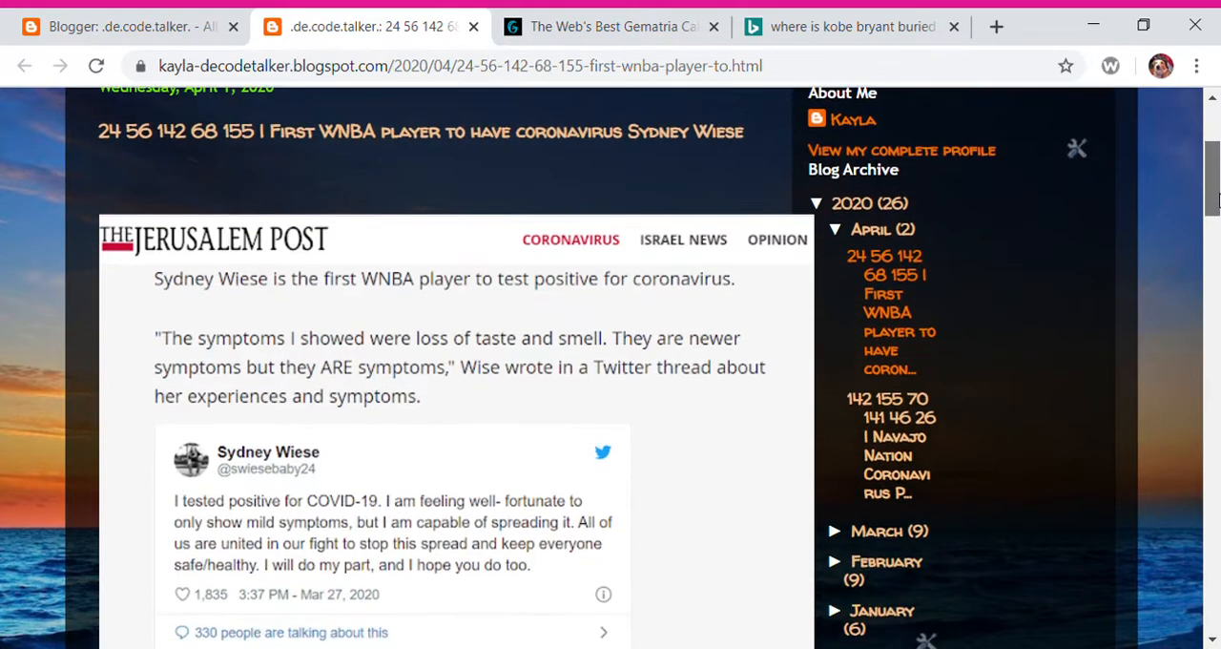
scroll(down, 3)
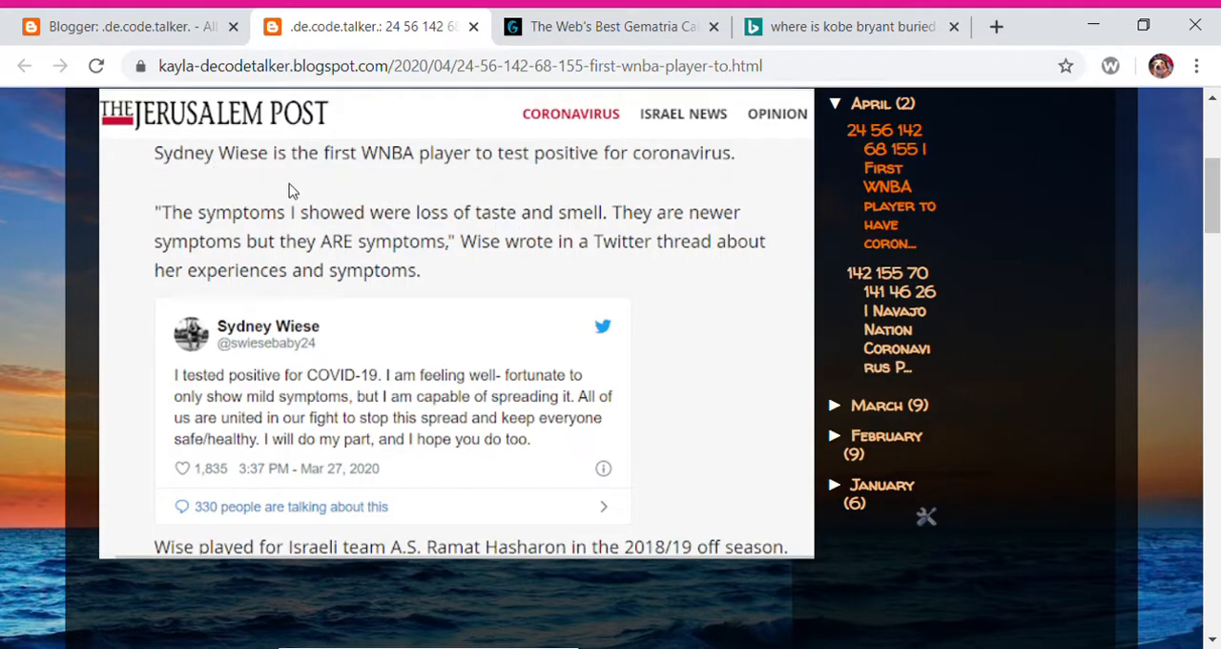
mouse_move(344, 133)
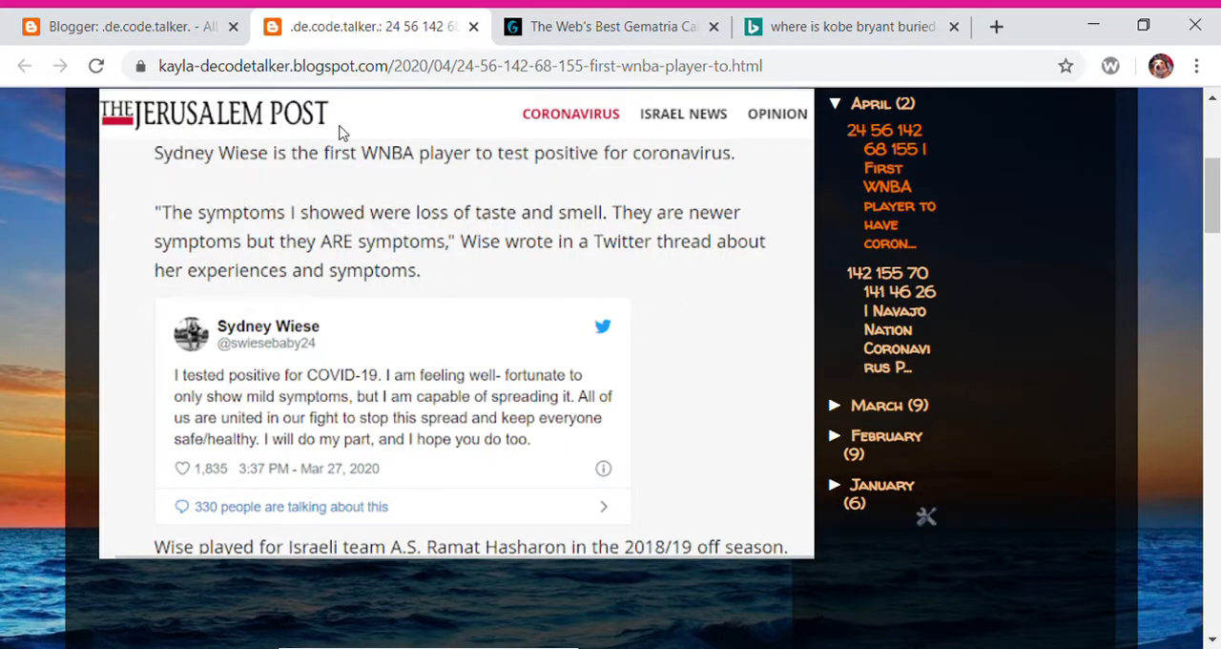
mouse_move(569, 355)
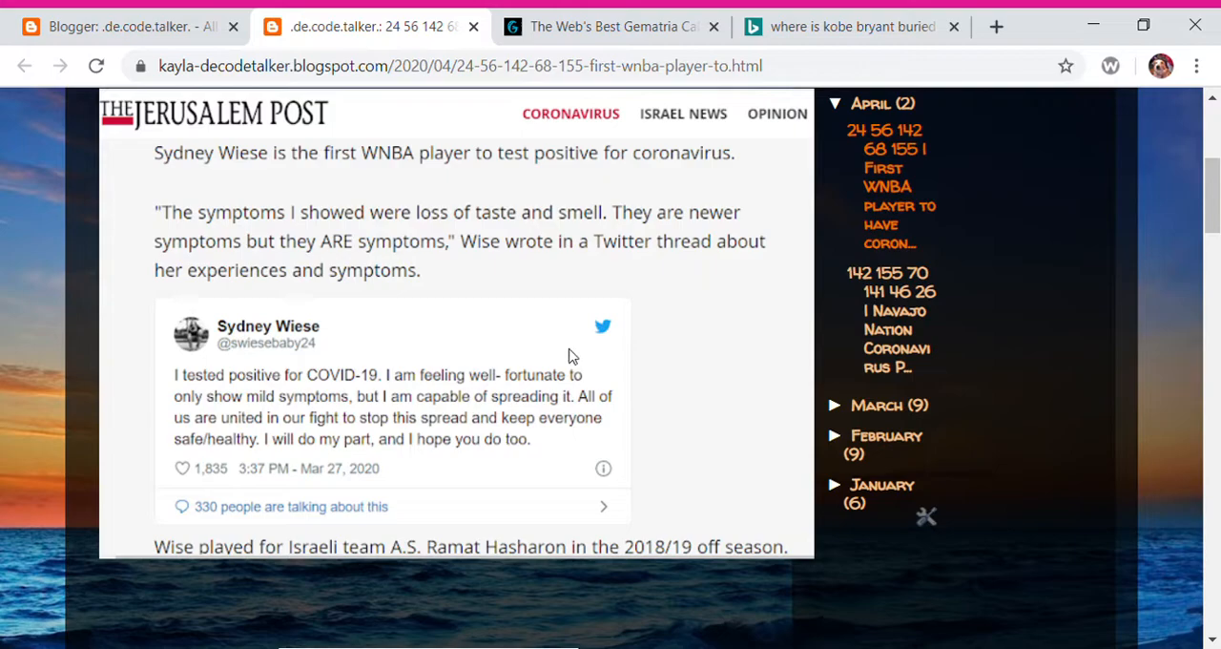
mouse_move(667, 402)
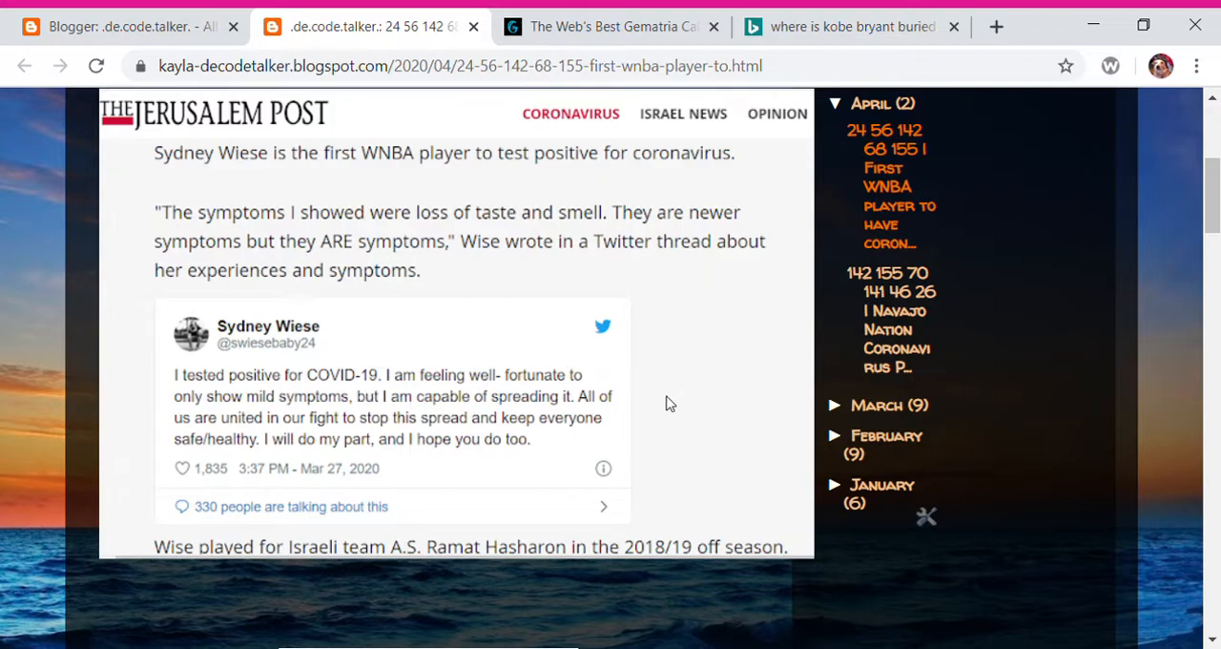
mouse_move(378, 397)
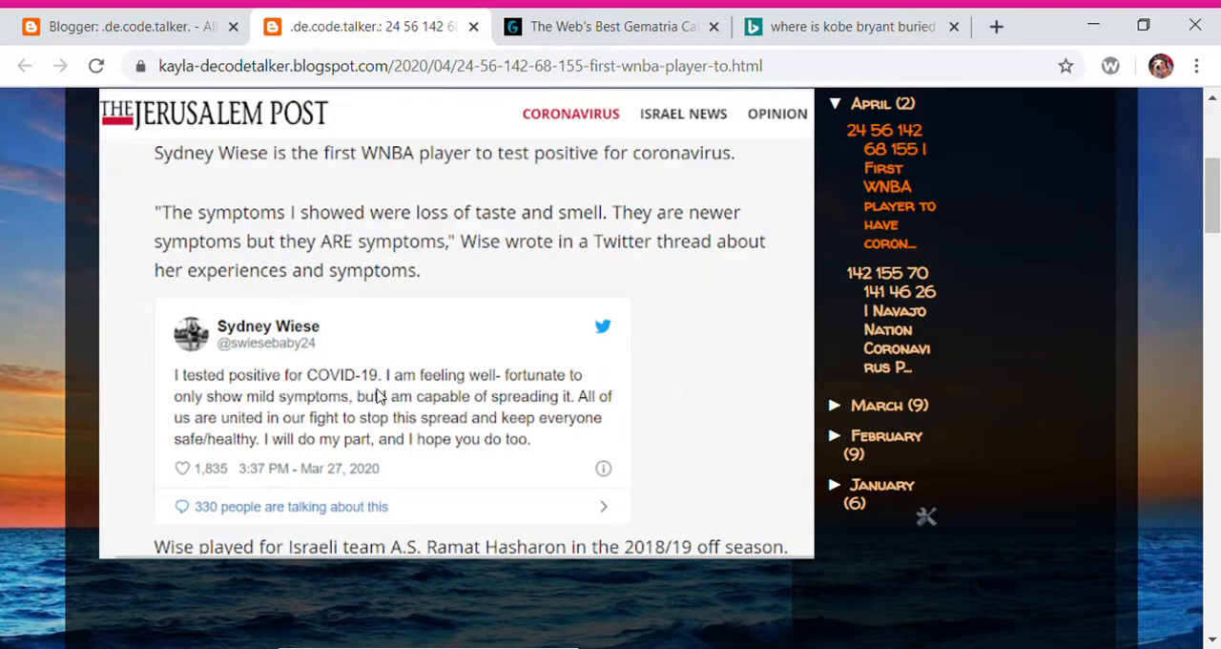
mouse_move(406, 391)
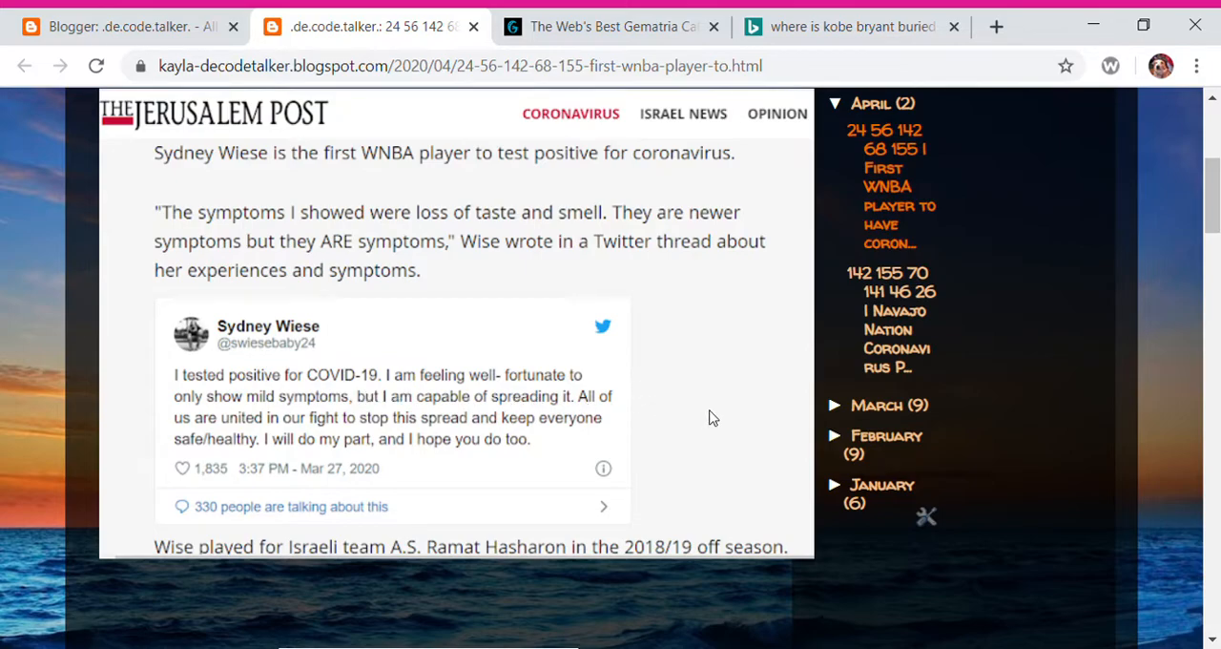
mouse_move(374, 418)
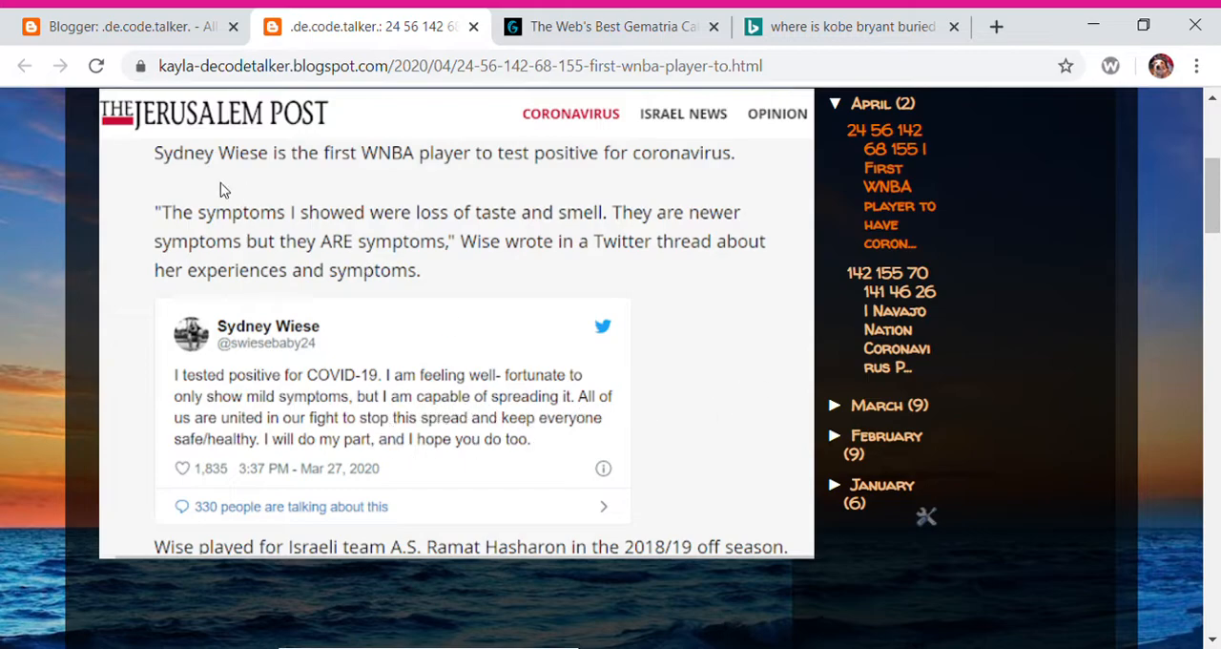
mouse_move(192, 181)
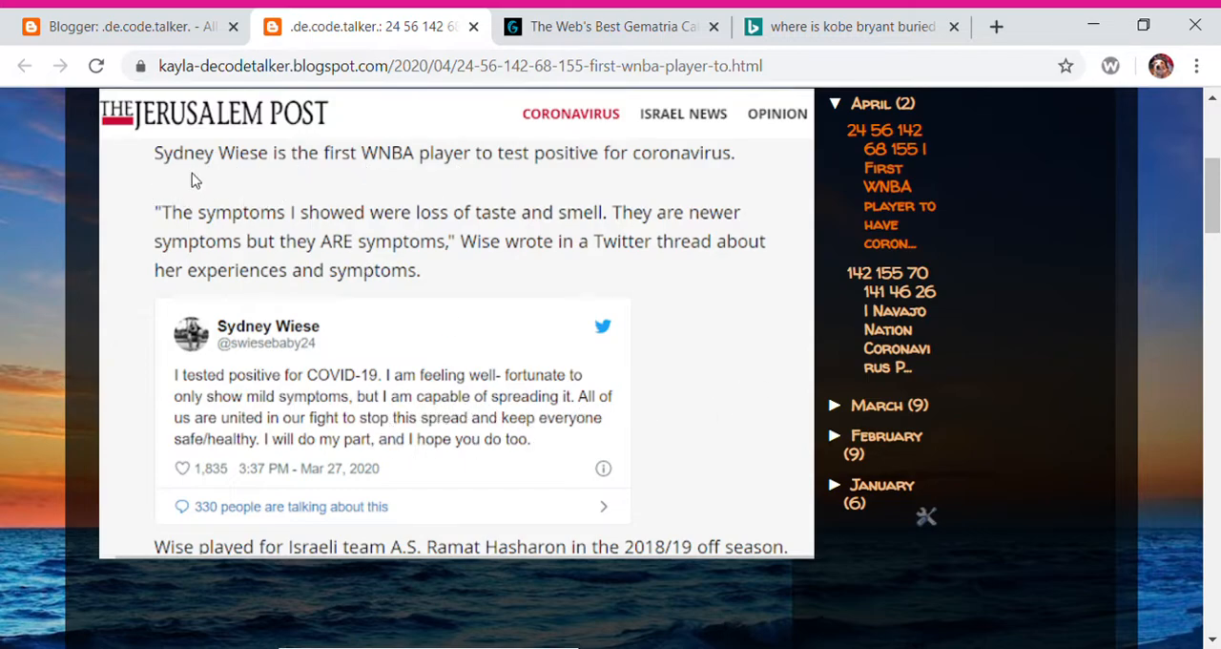
mouse_move(499, 183)
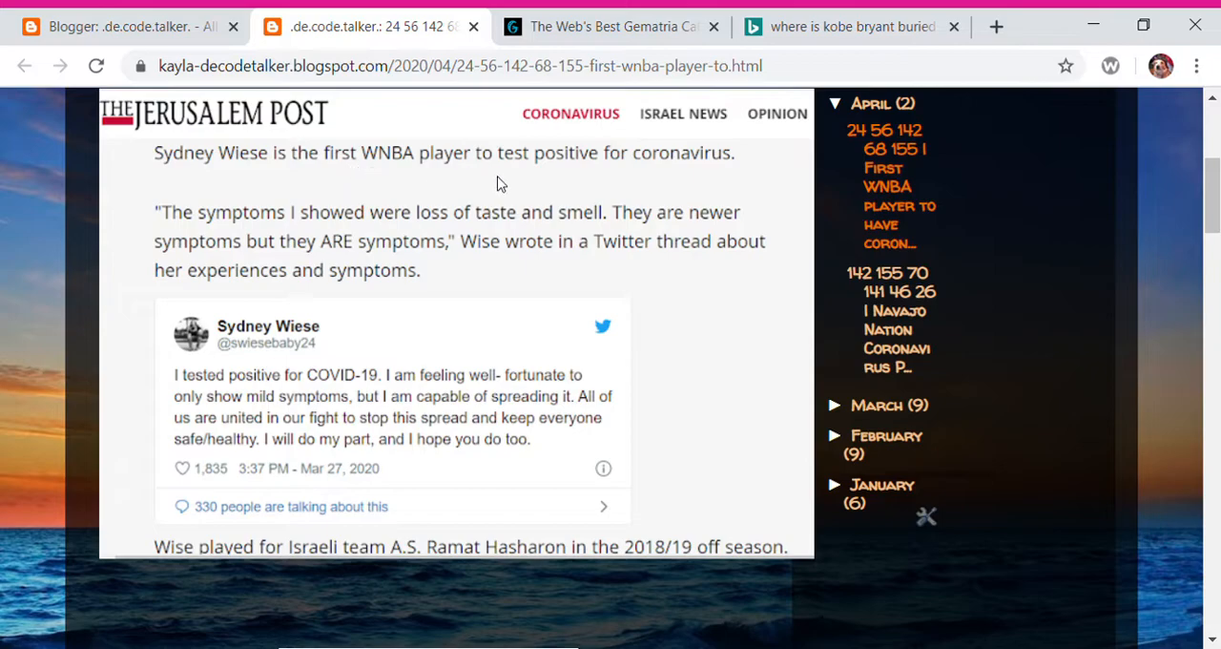
mouse_move(751, 179)
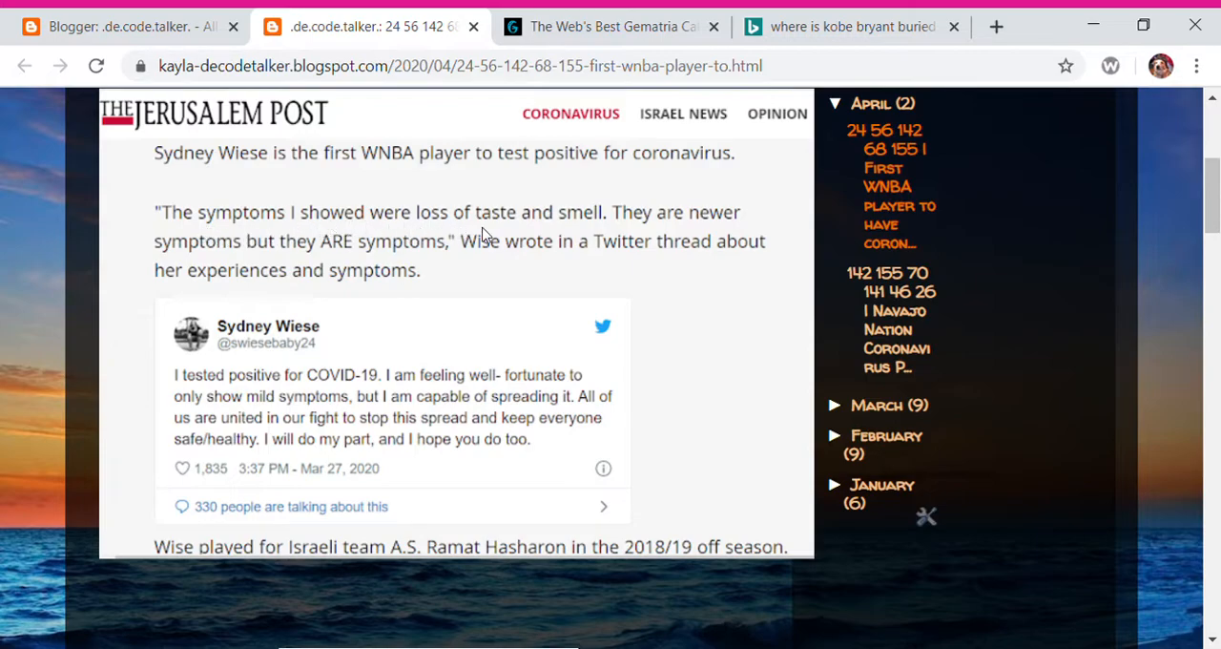
mouse_move(633, 263)
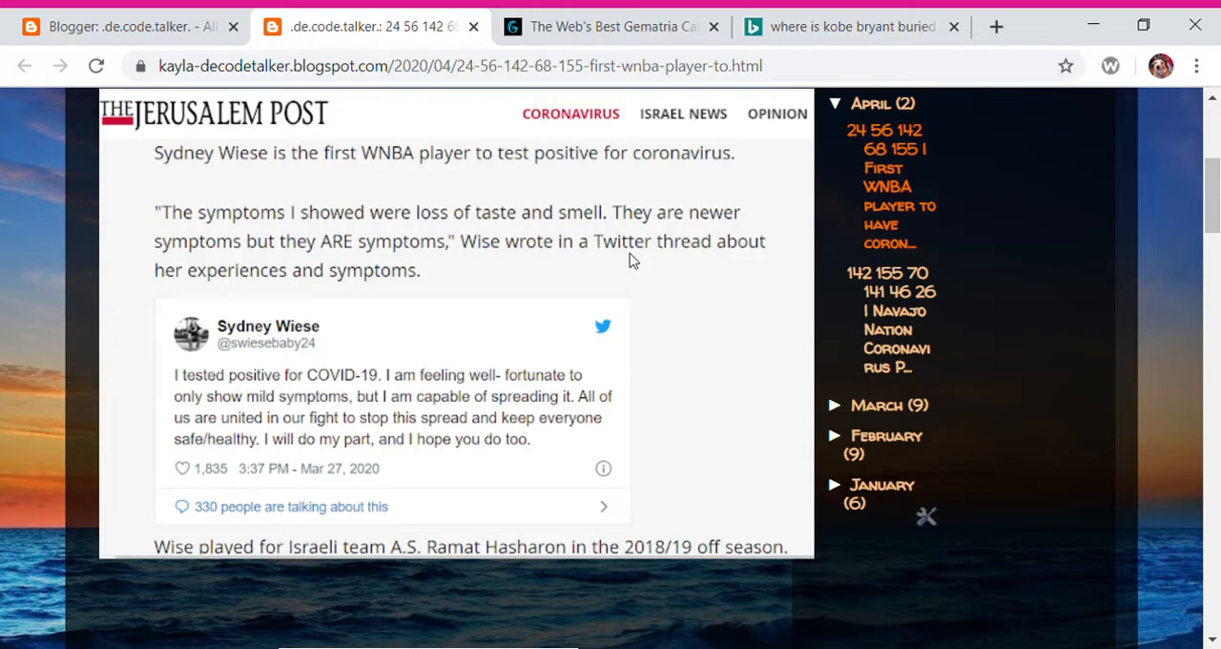
mouse_move(137, 107)
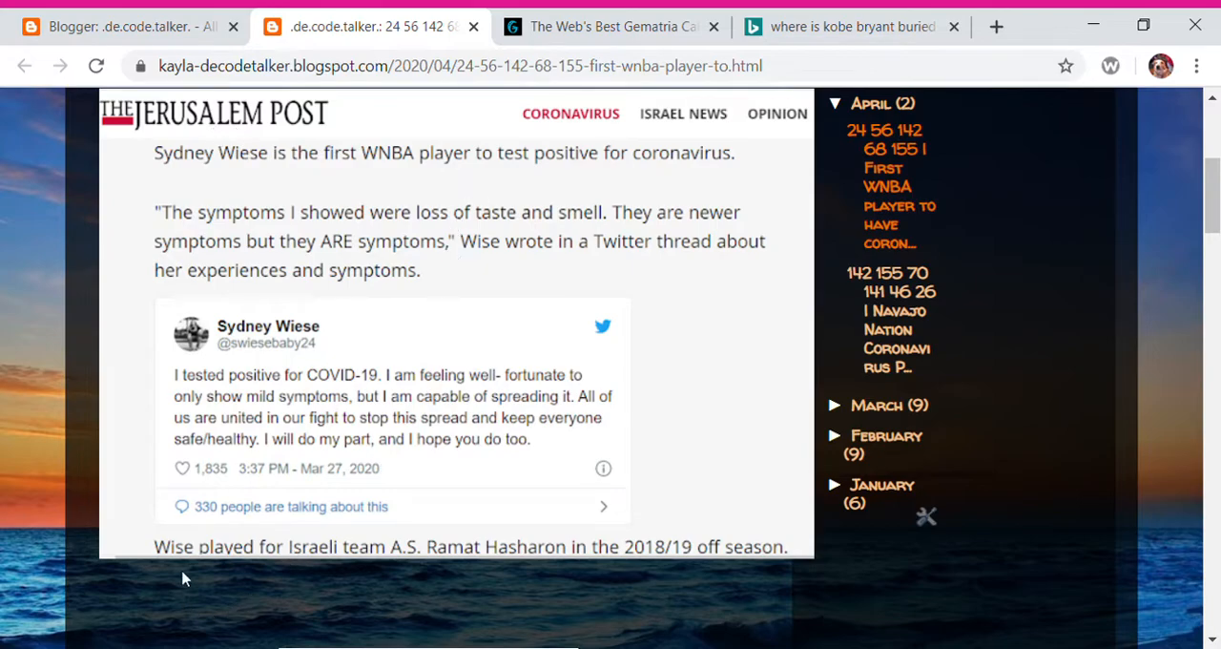
mouse_move(430, 555)
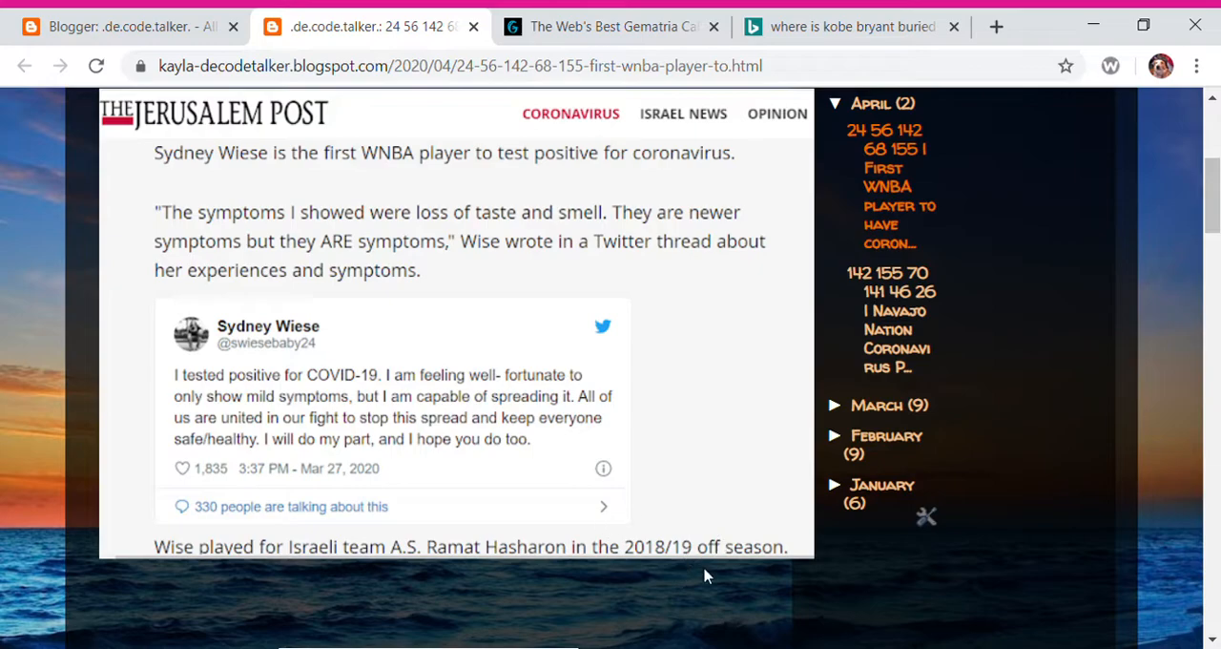
mouse_move(503, 282)
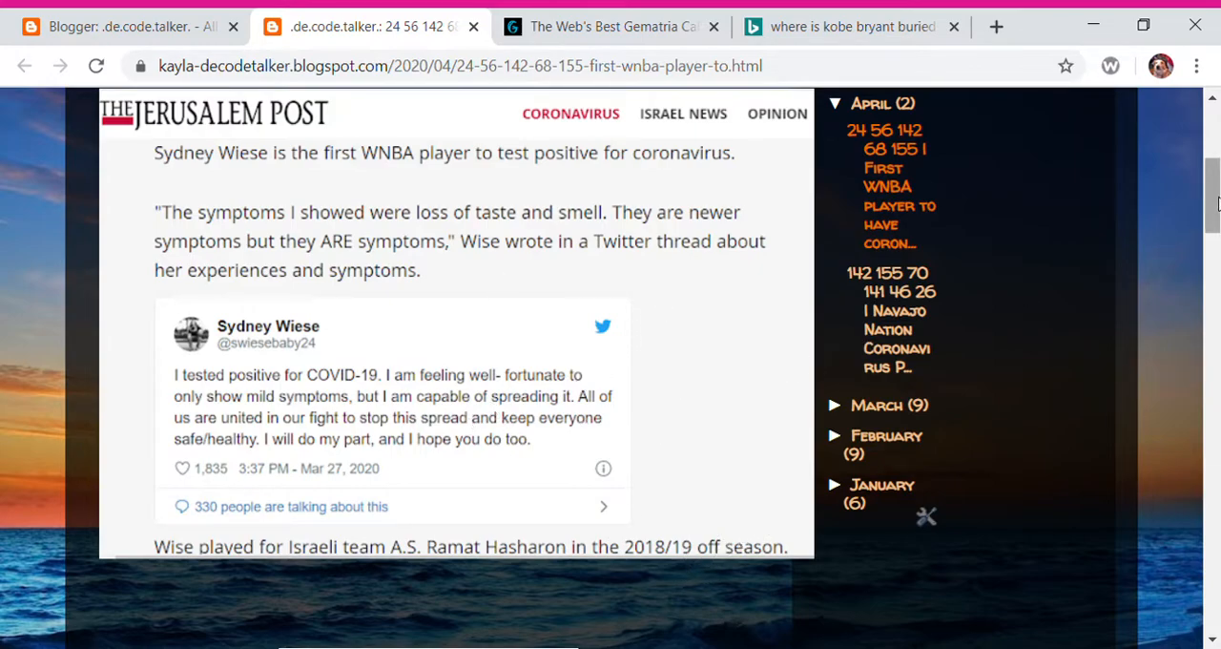
scroll(down, 3)
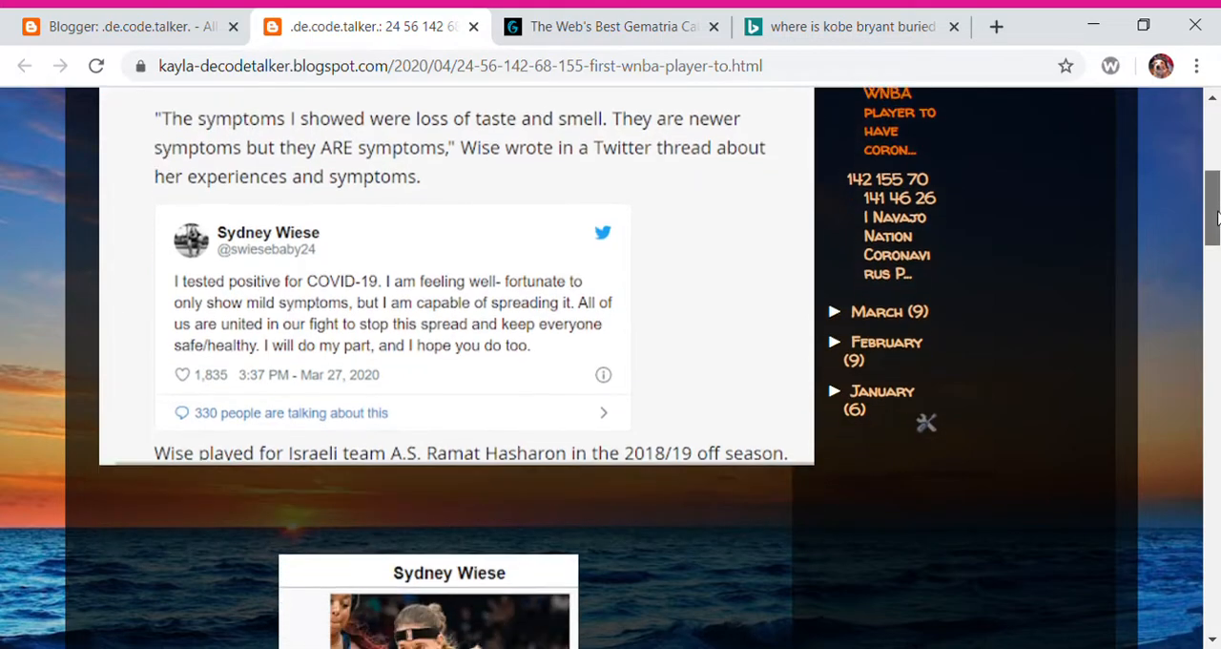
scroll(down, 3)
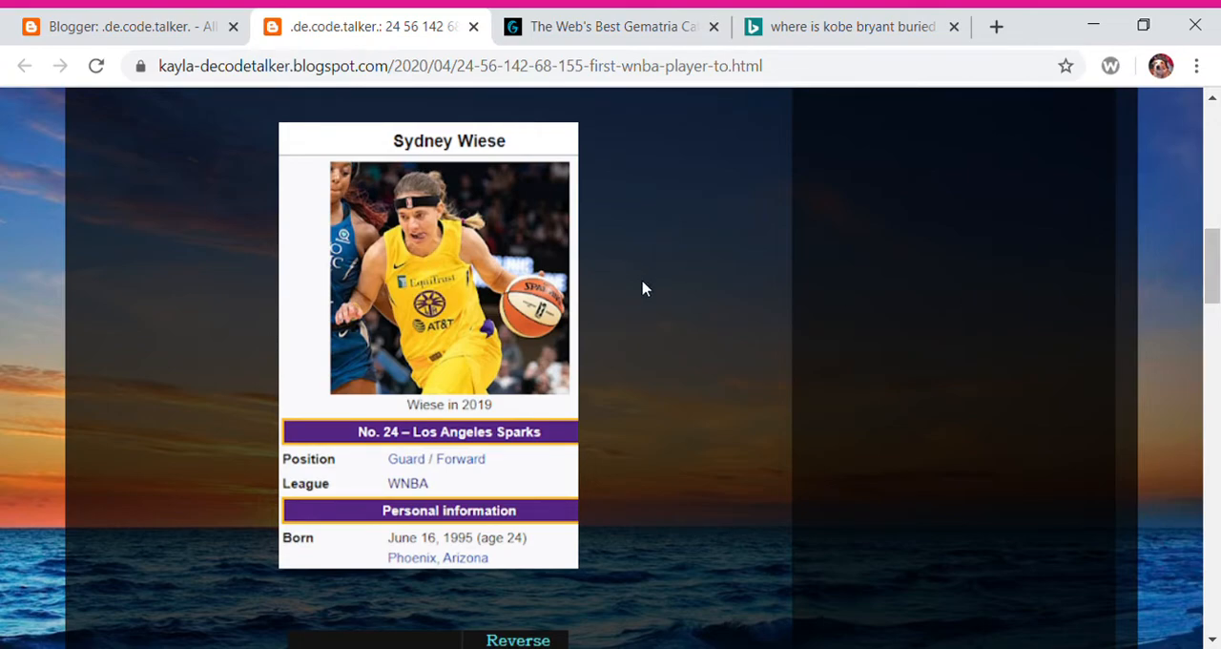
mouse_move(610, 248)
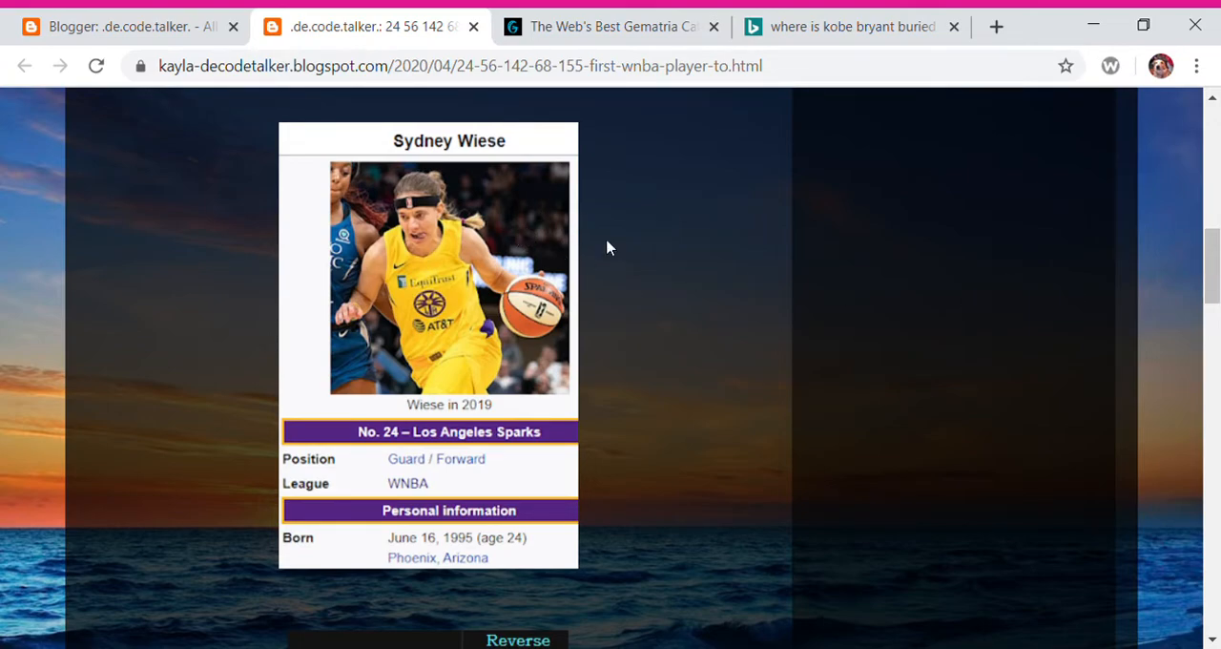
mouse_move(626, 227)
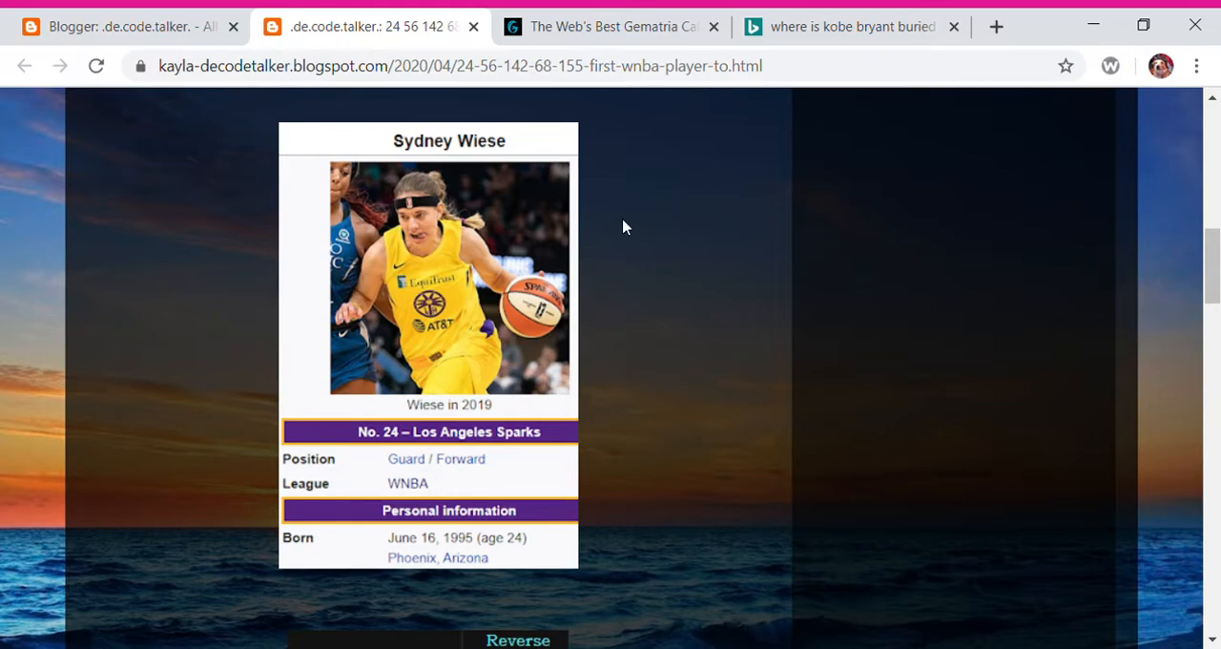
mouse_move(563, 381)
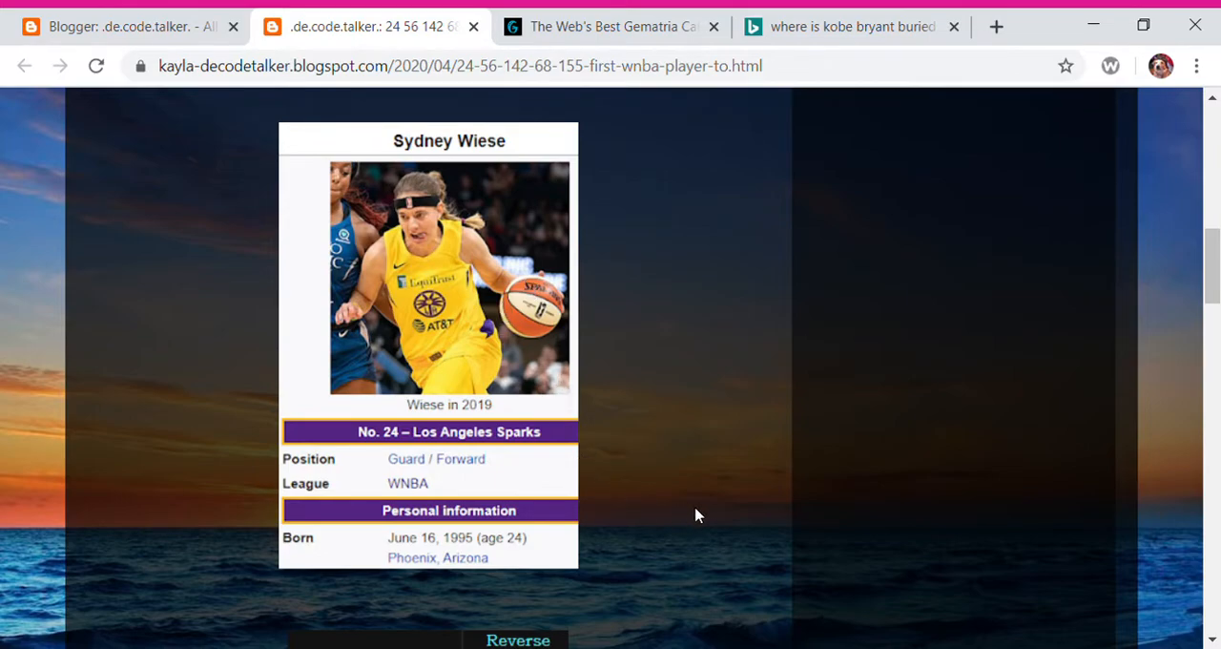
mouse_move(690, 496)
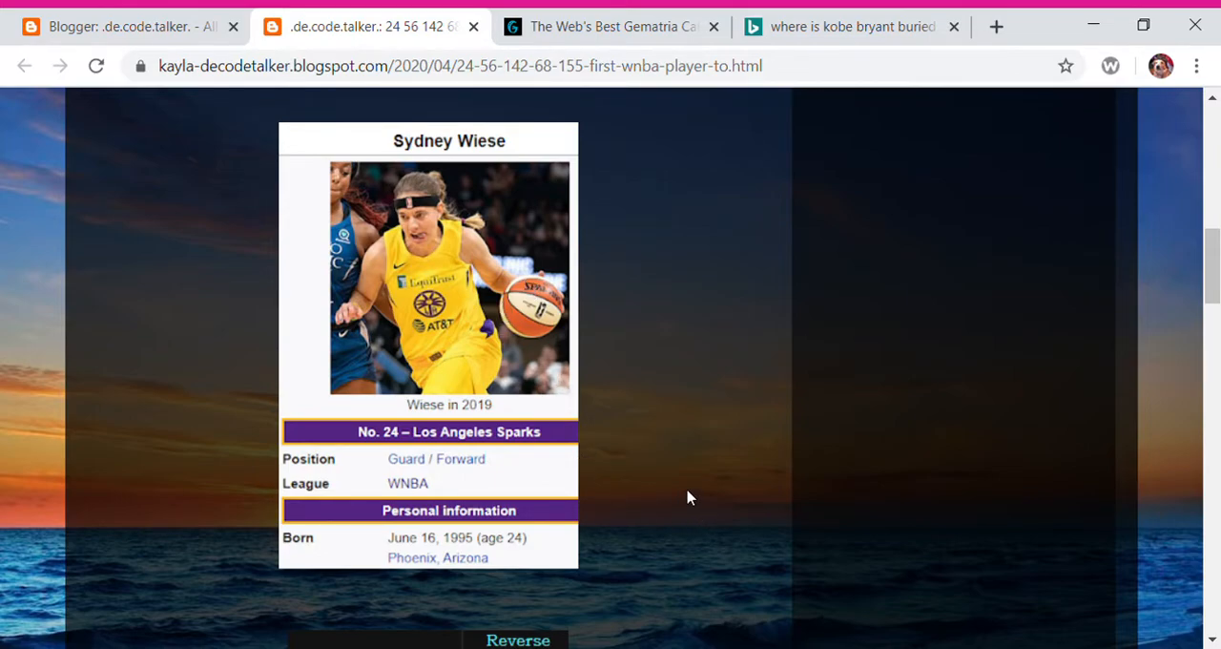
mouse_move(690, 484)
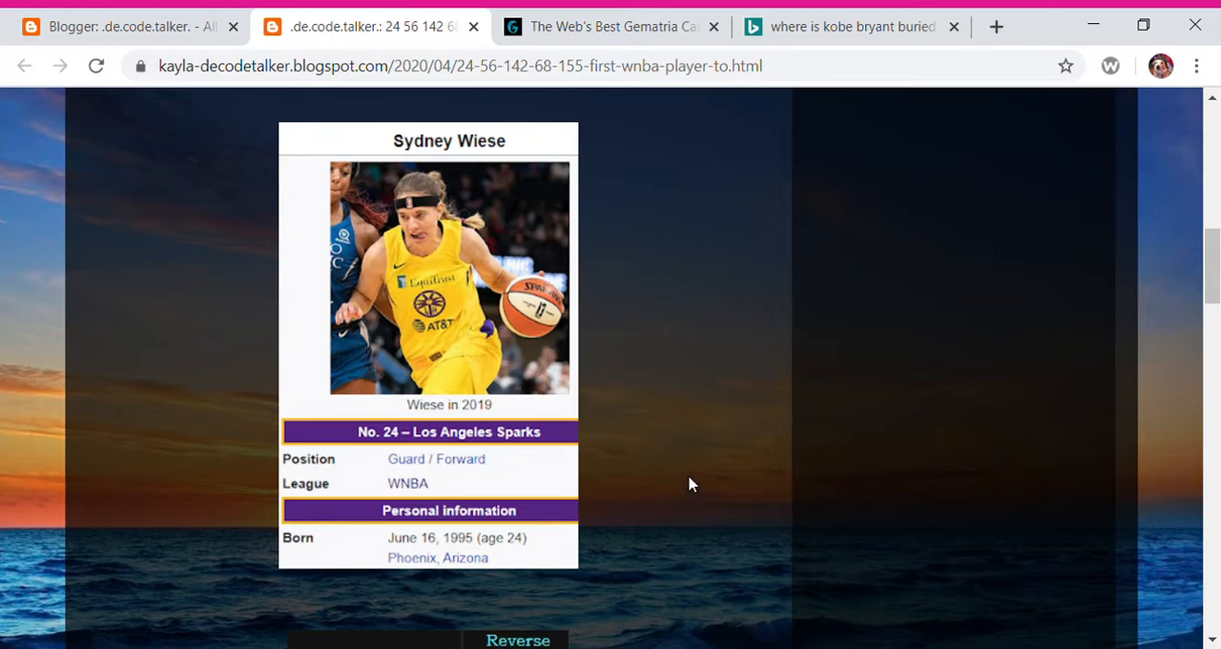
mouse_move(601, 282)
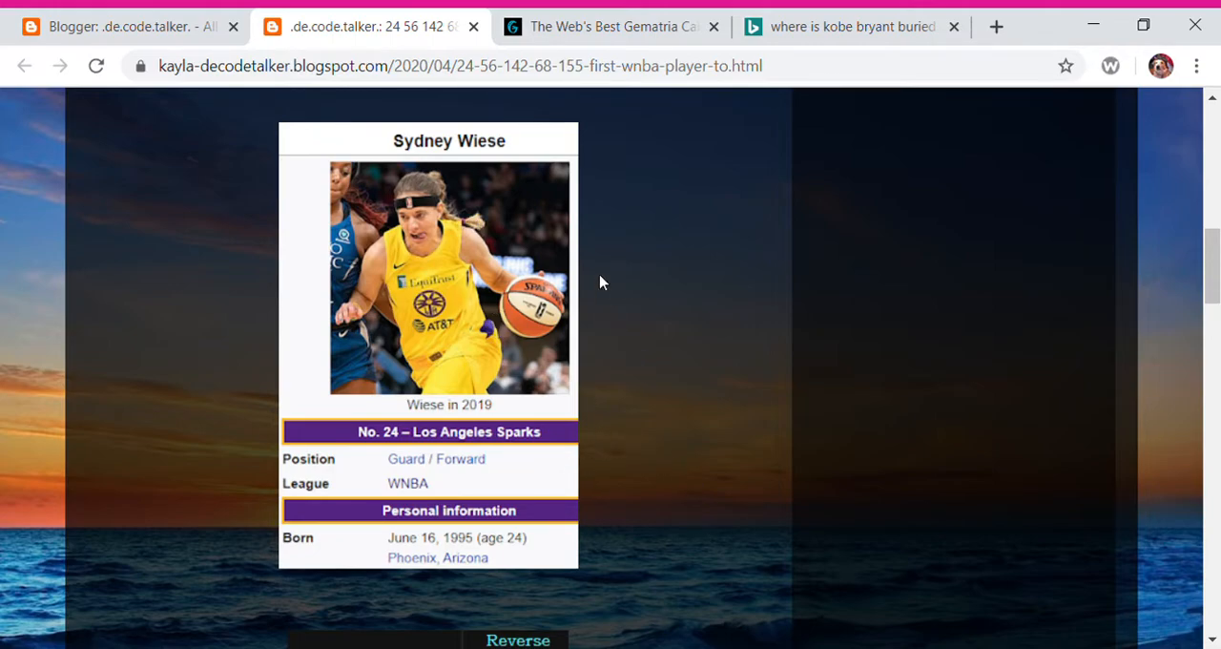
mouse_move(397, 241)
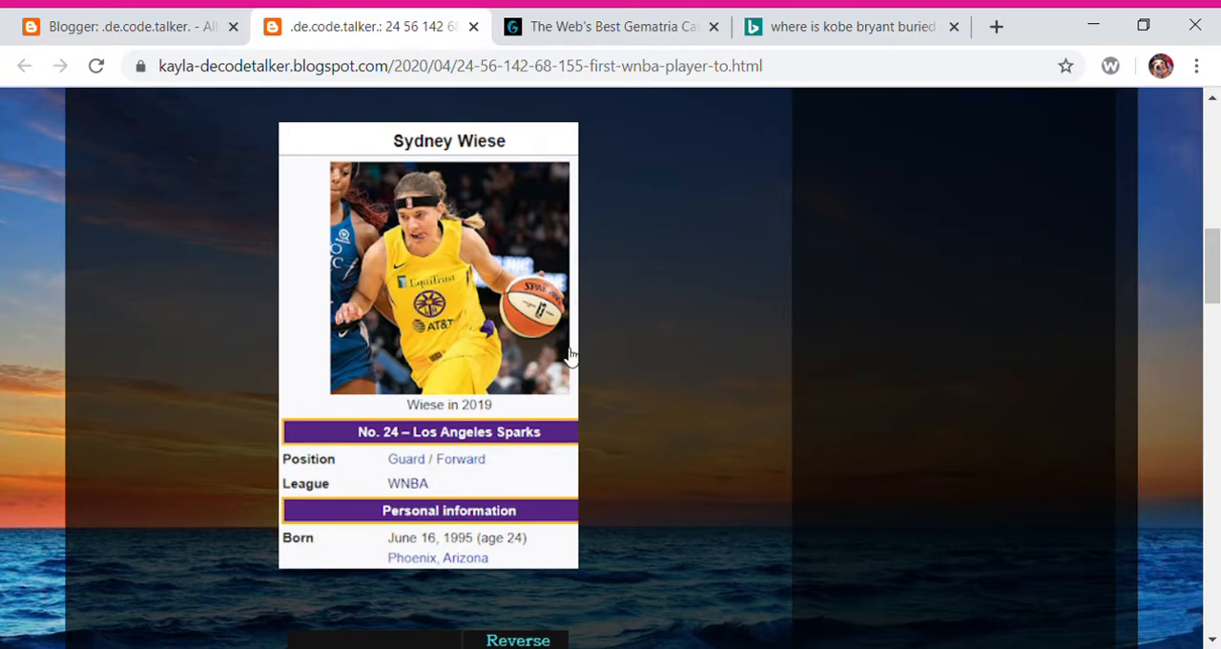
mouse_move(573, 166)
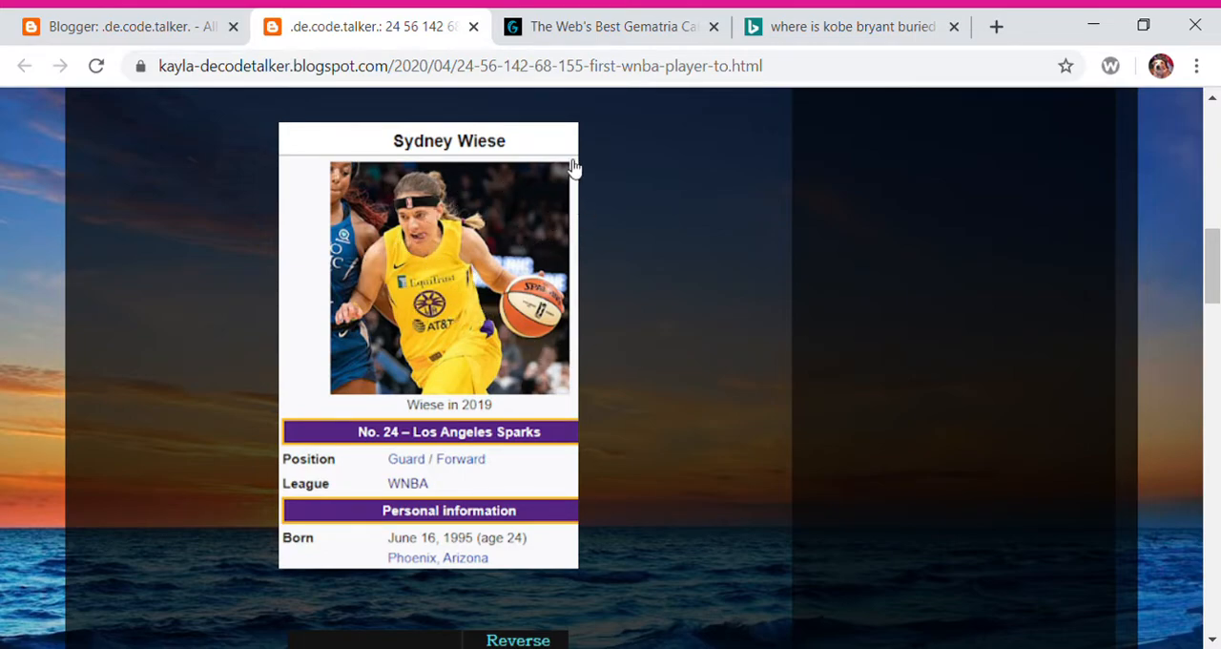
mouse_move(515, 315)
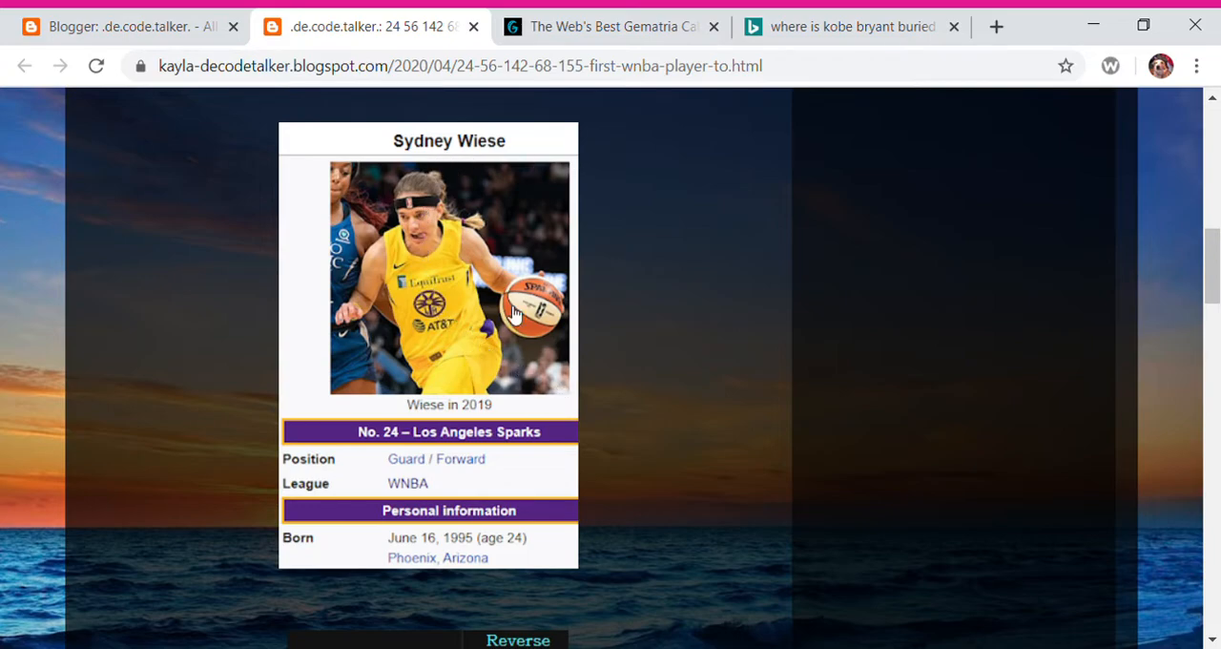
mouse_move(443, 248)
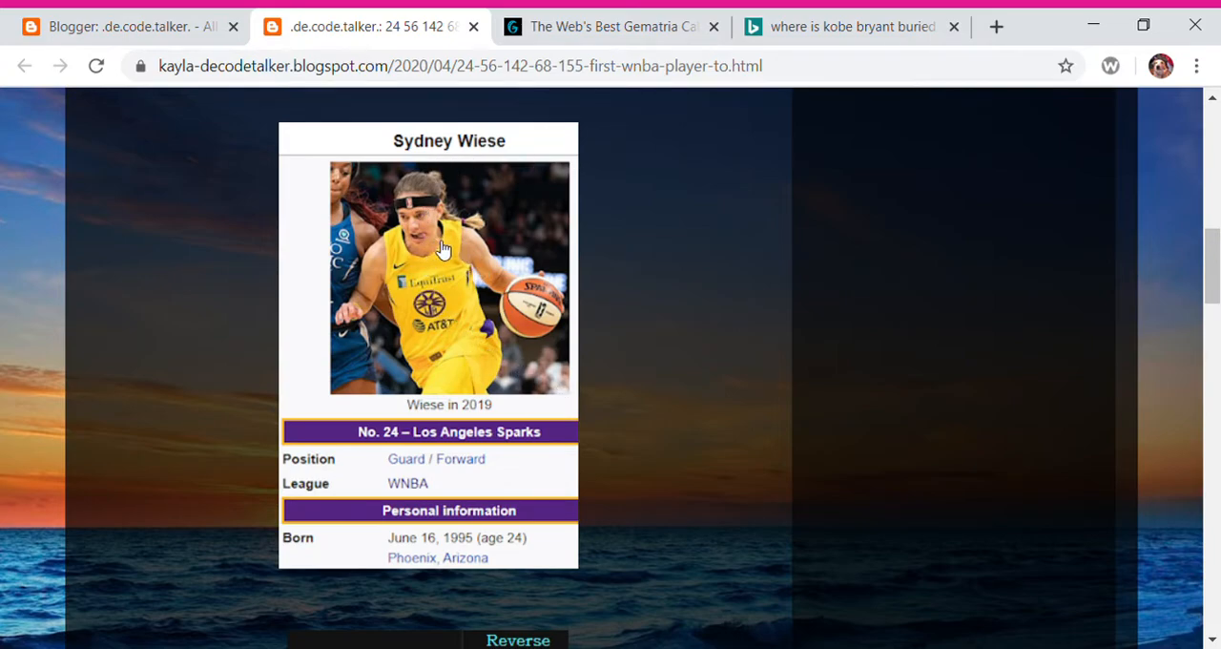
mouse_move(638, 278)
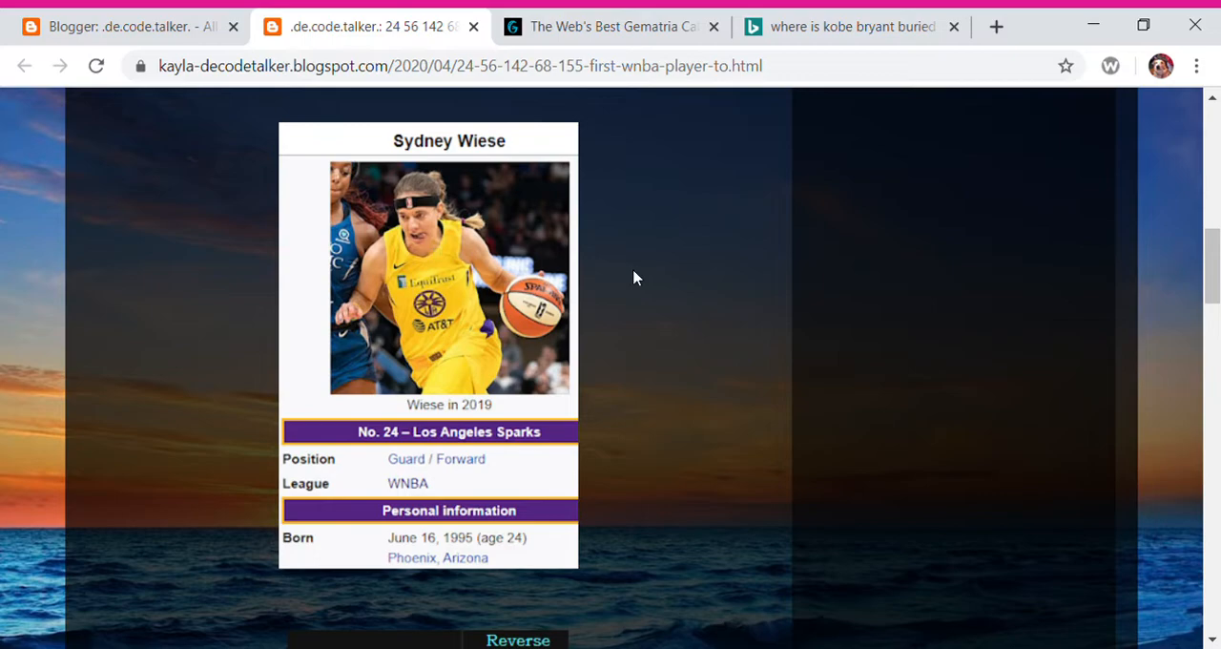
mouse_move(667, 412)
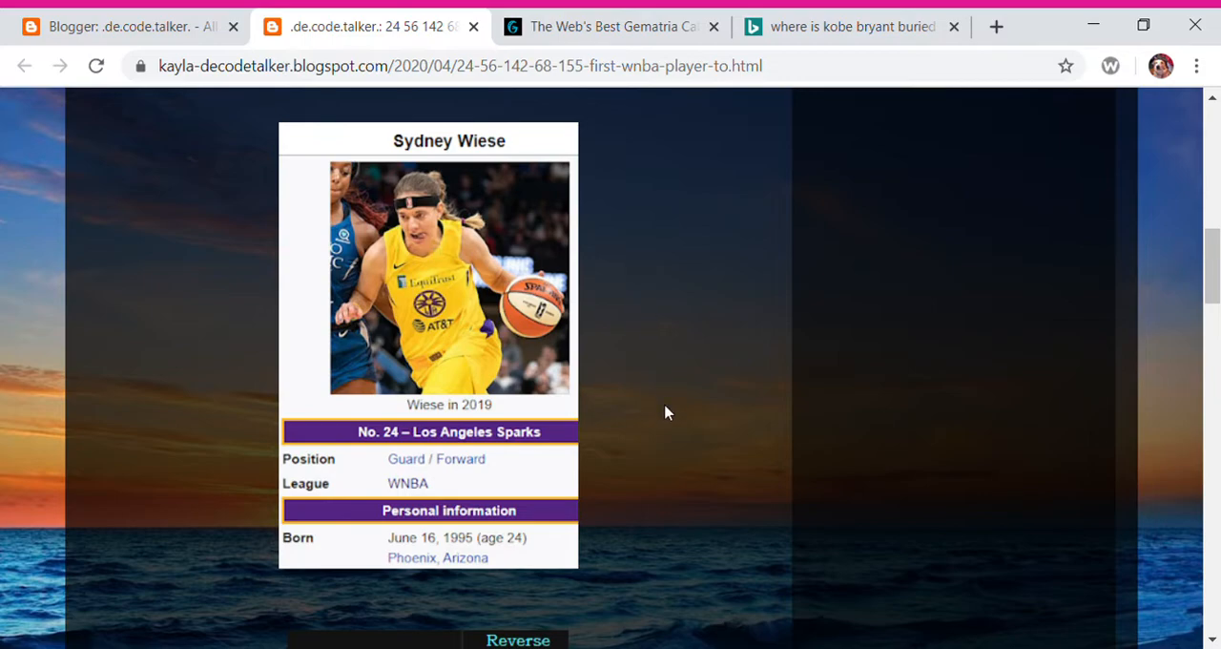
mouse_move(653, 326)
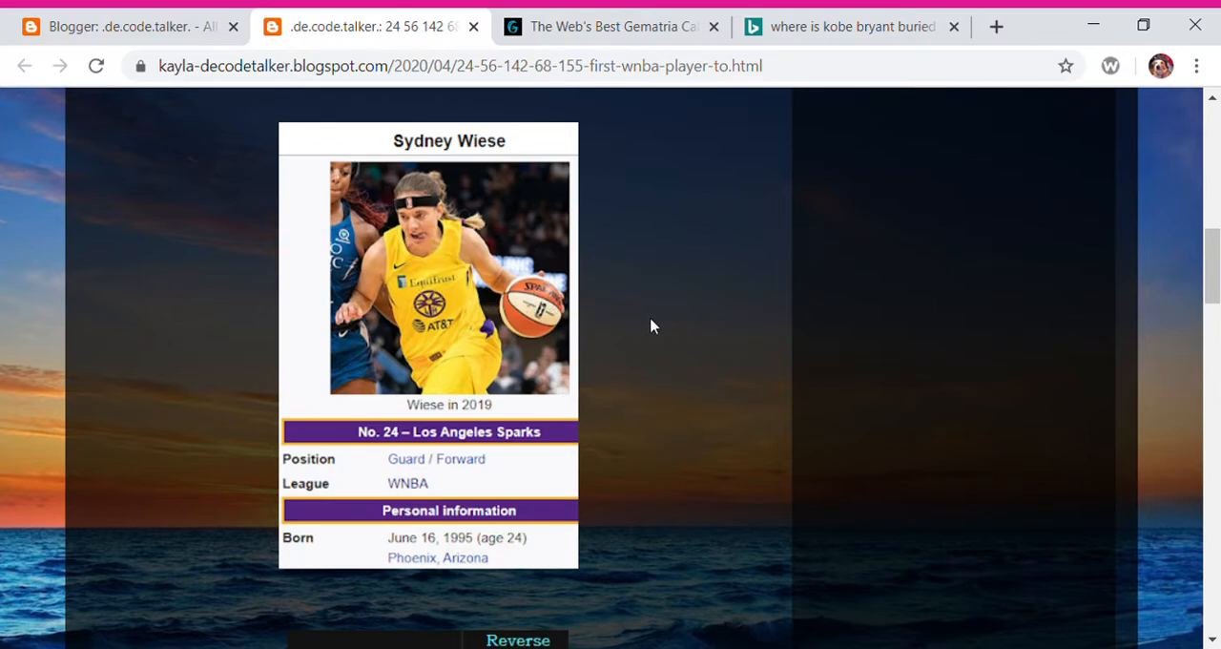
mouse_move(657, 347)
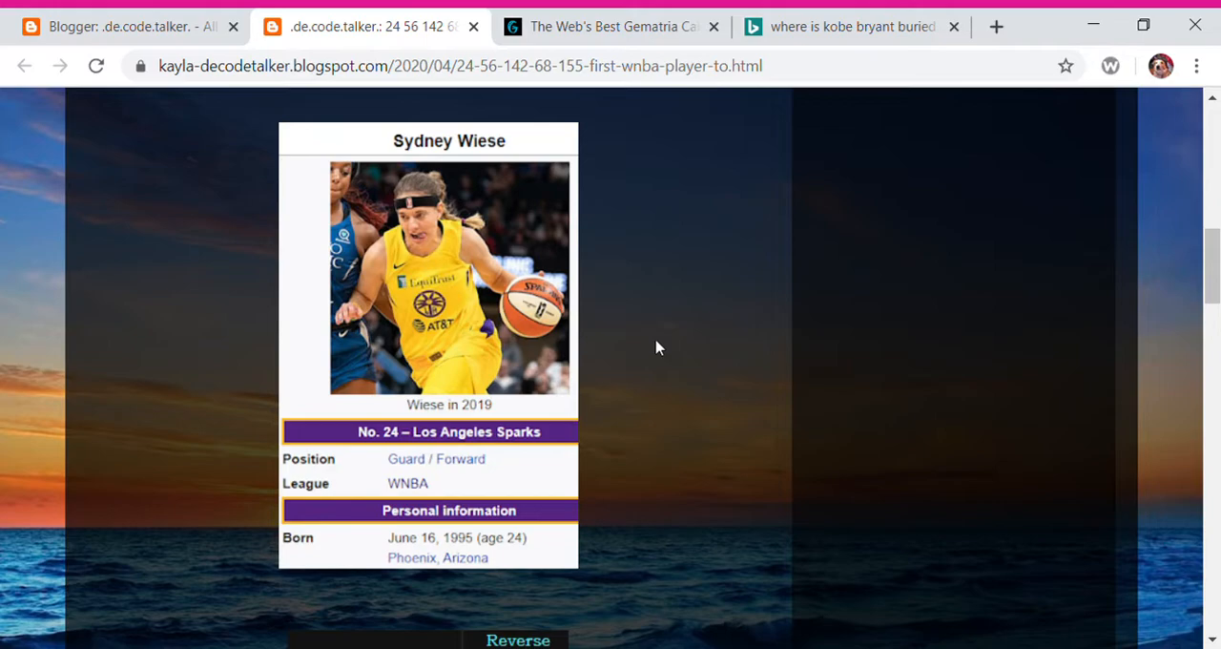
mouse_move(563, 553)
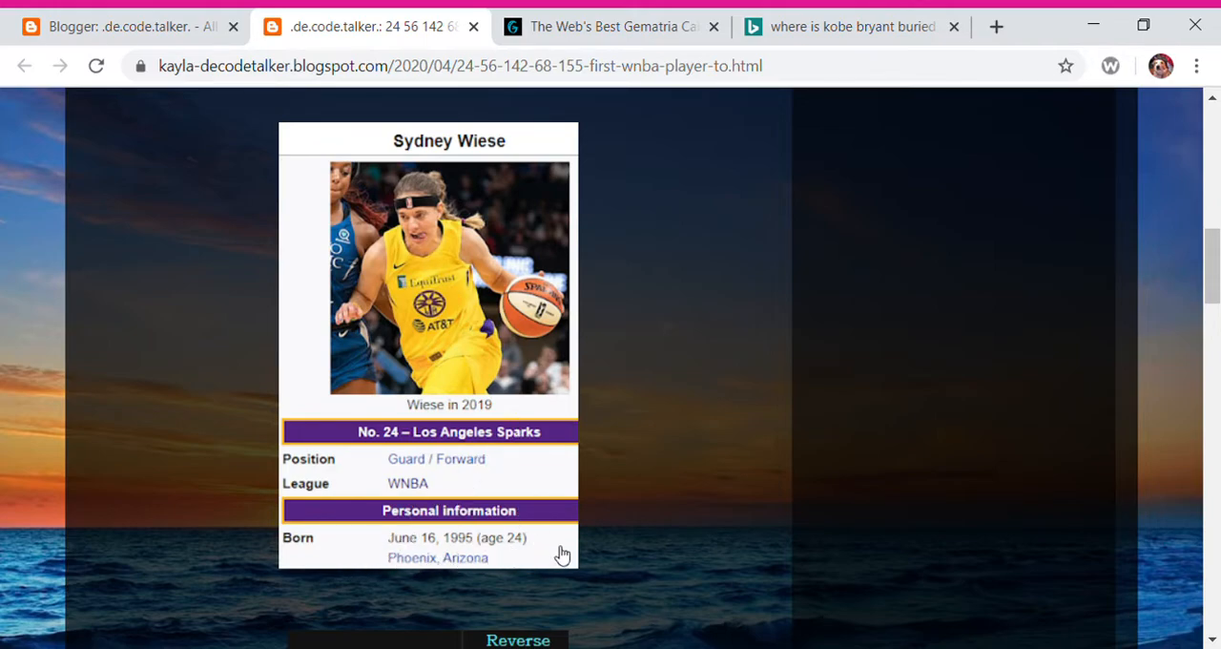
mouse_move(587, 203)
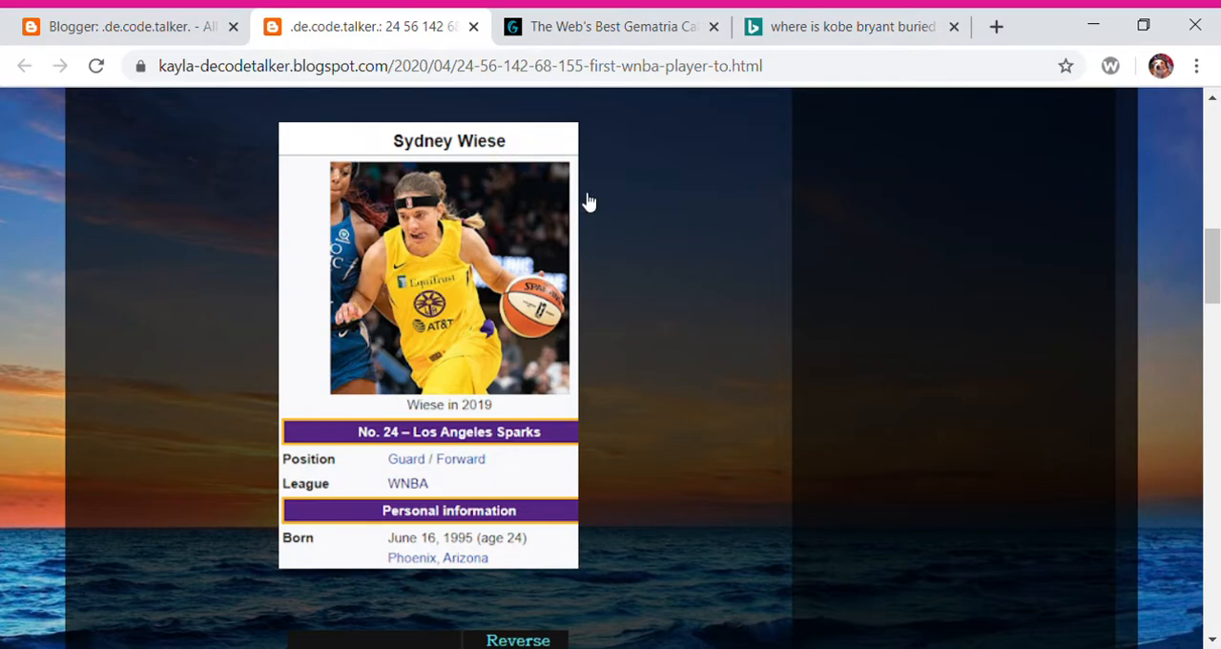
mouse_move(687, 227)
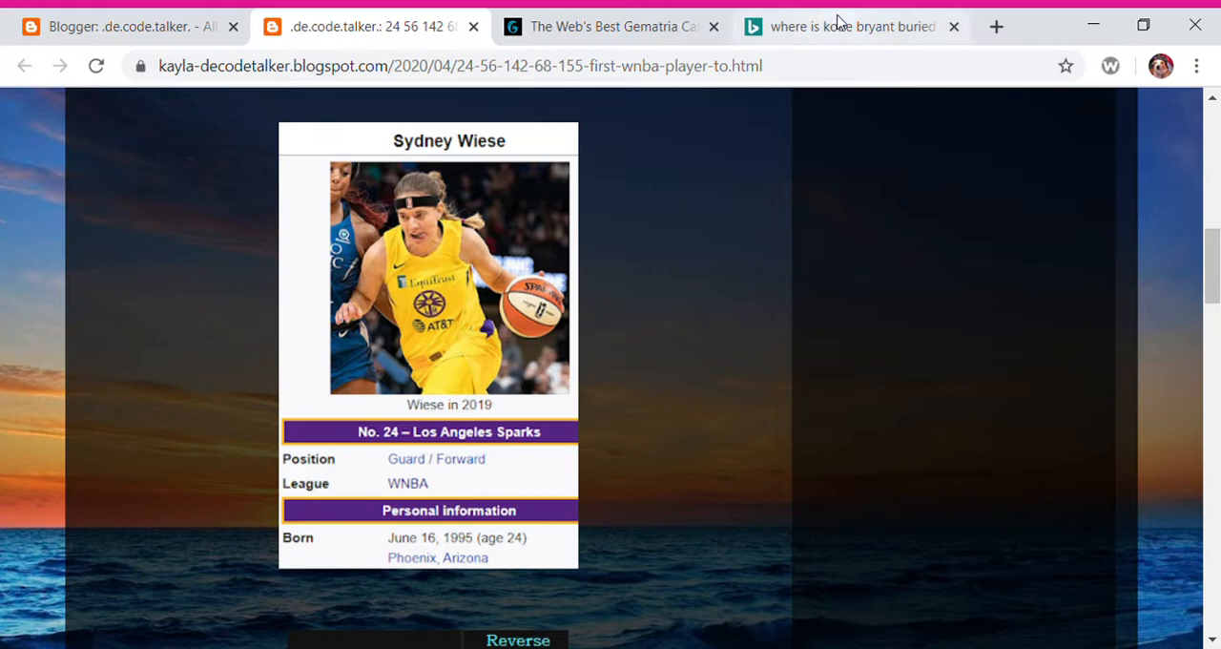
click(849, 27)
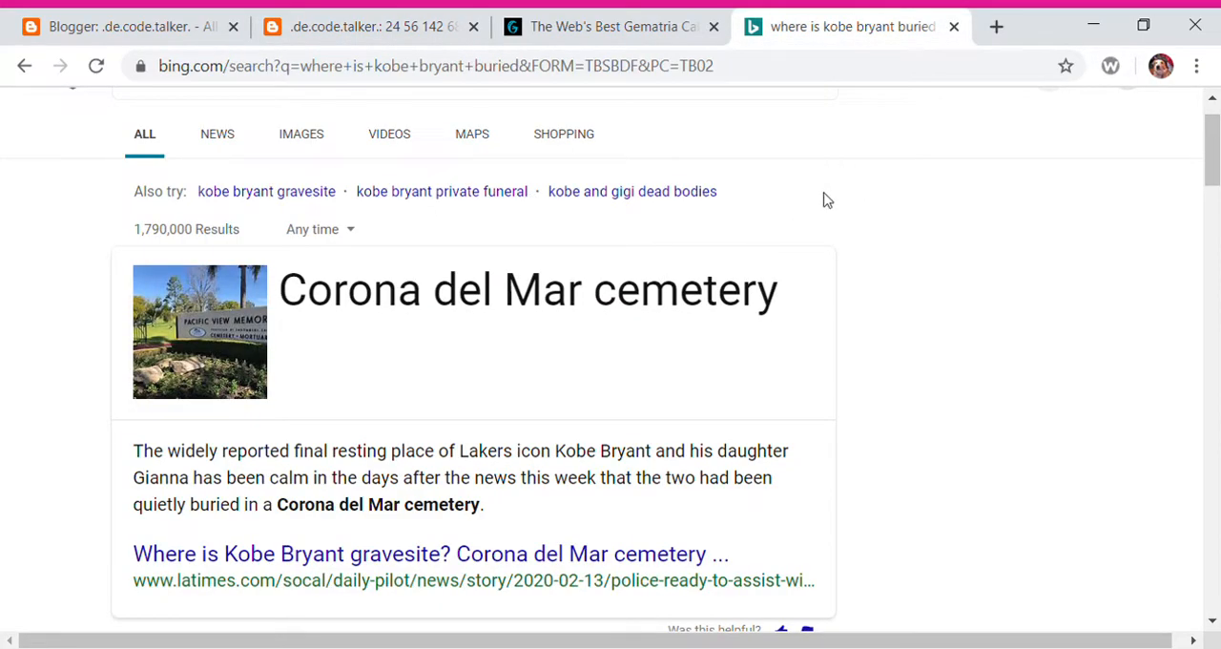
mouse_move(870, 395)
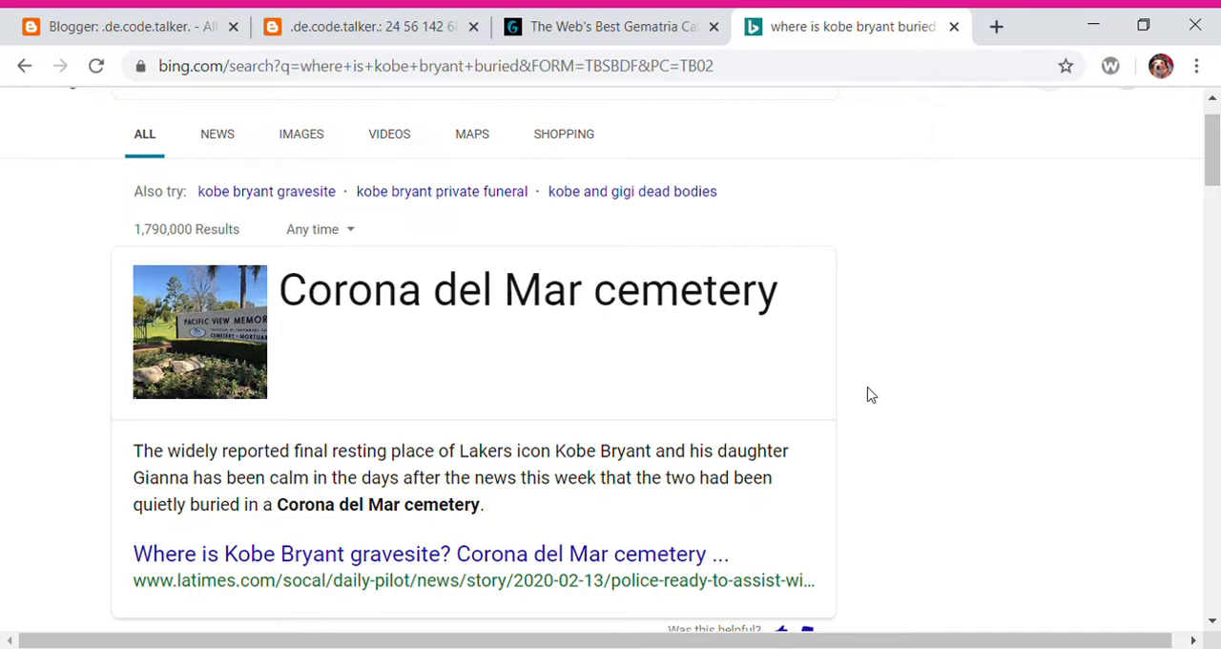
mouse_move(331, 347)
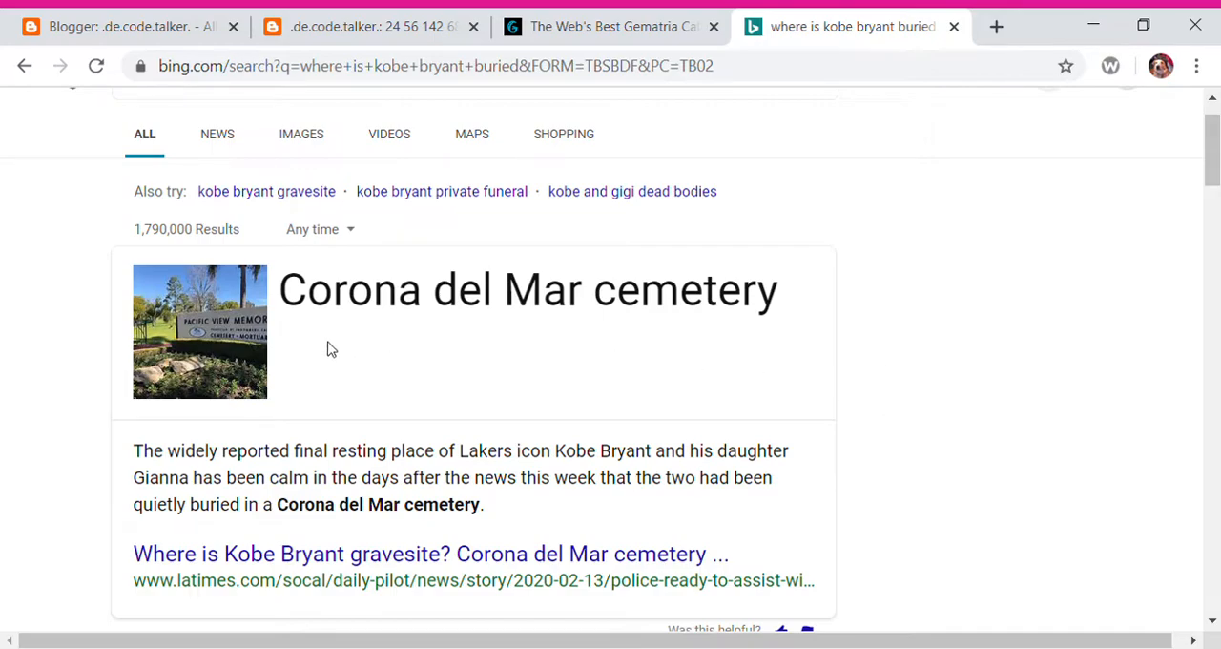
mouse_move(736, 320)
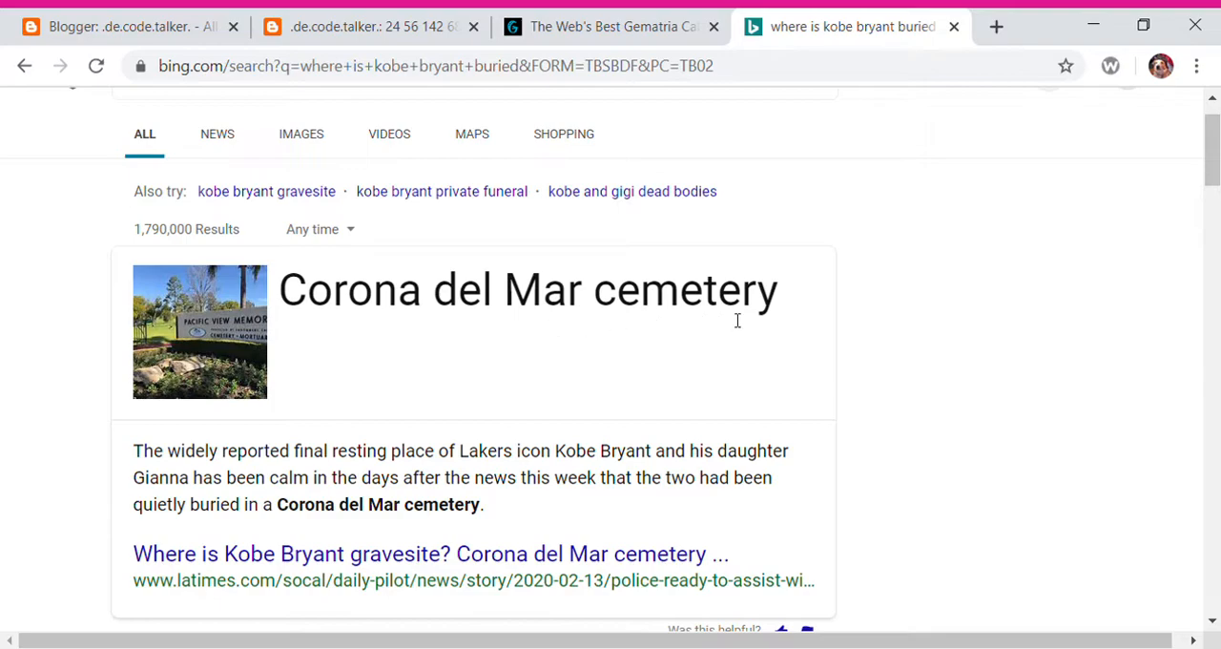
drag(305, 290, 582, 290)
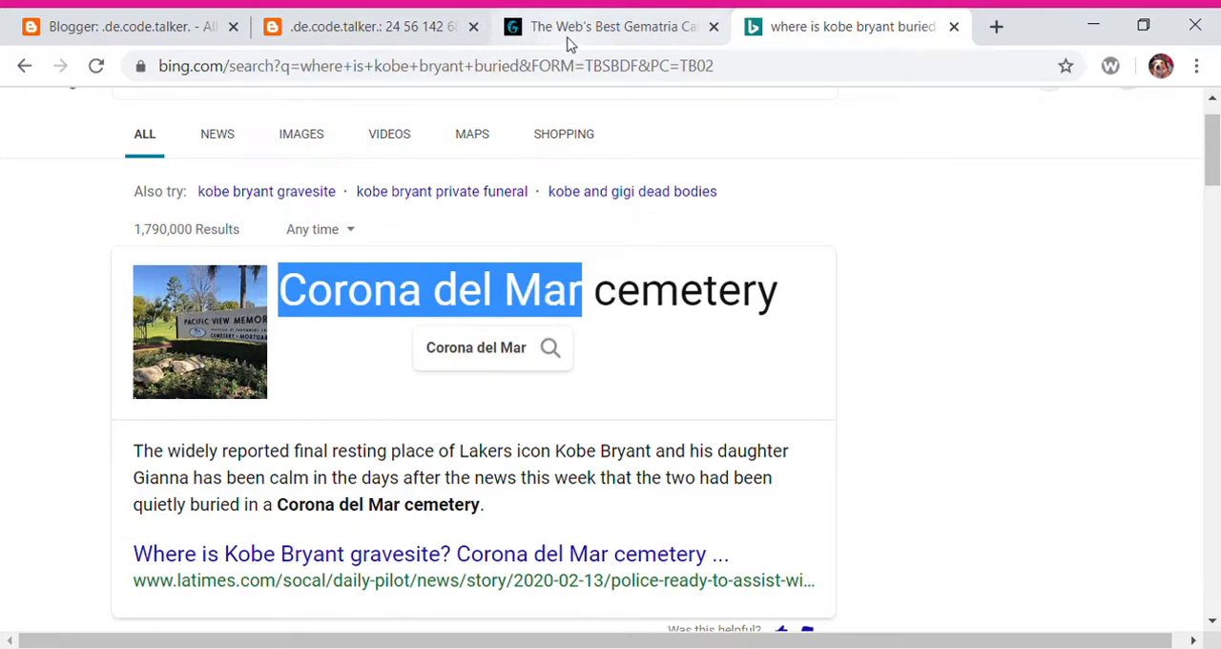
mouse_move(593, 13)
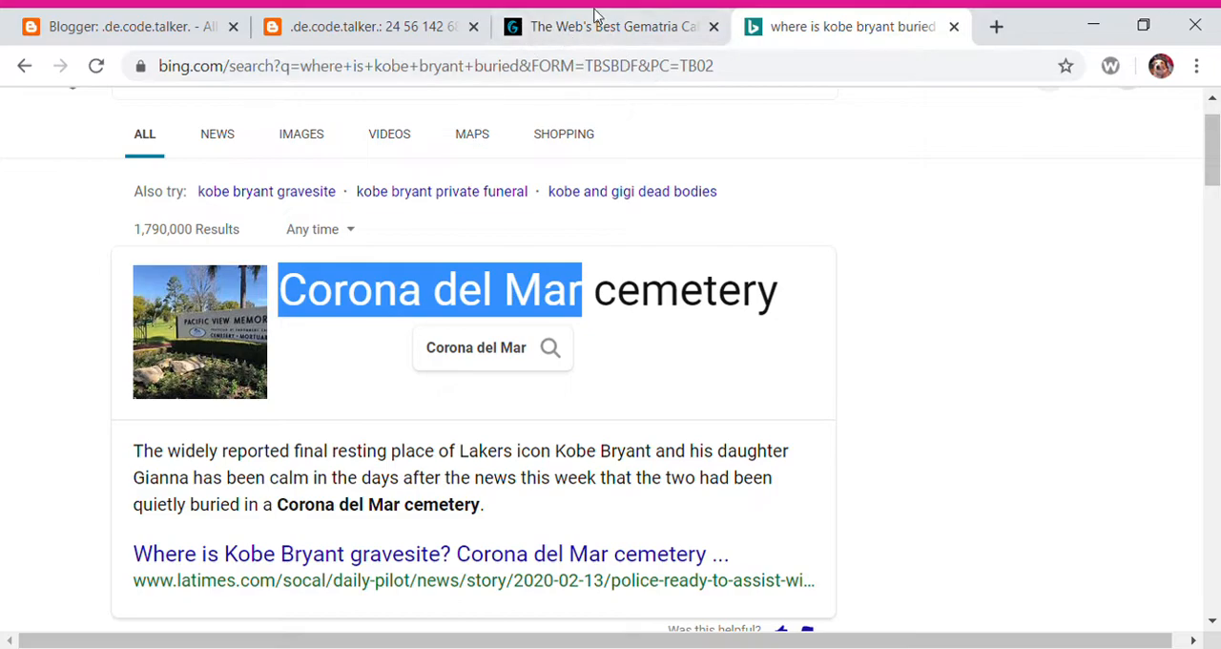
Enter 'Corona del Mar' and 'Coronavirus' in Gematrinator, both totaling 56 in Full Reduction
click(610, 27)
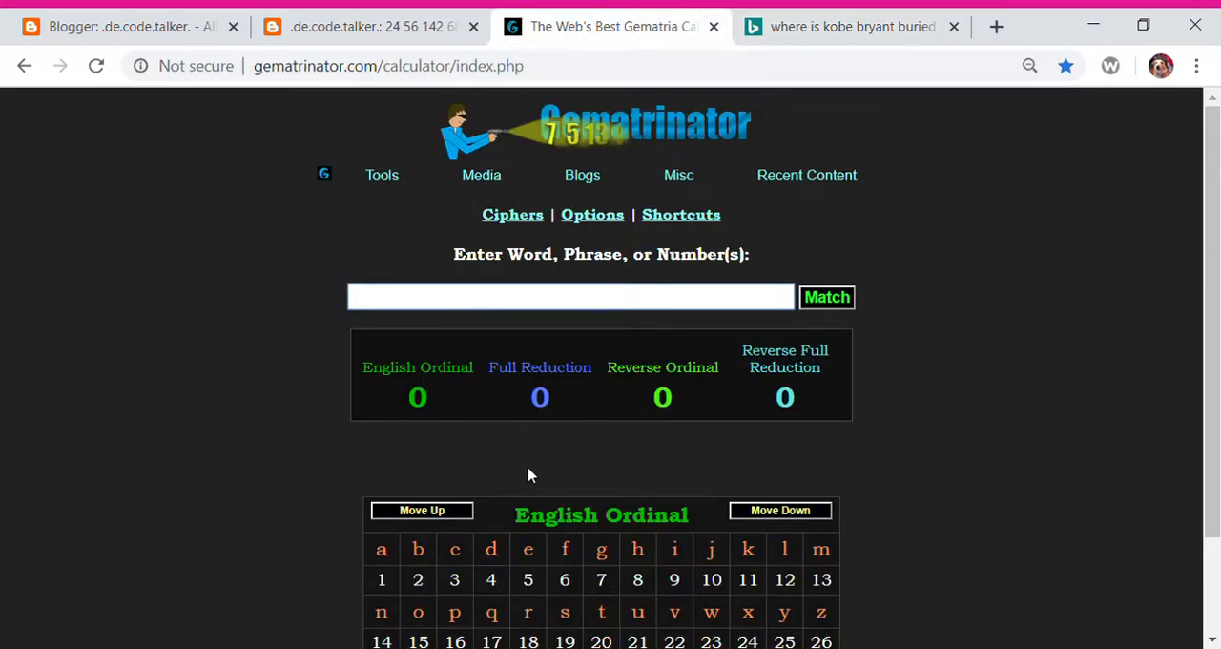
text(Corona del Mar)
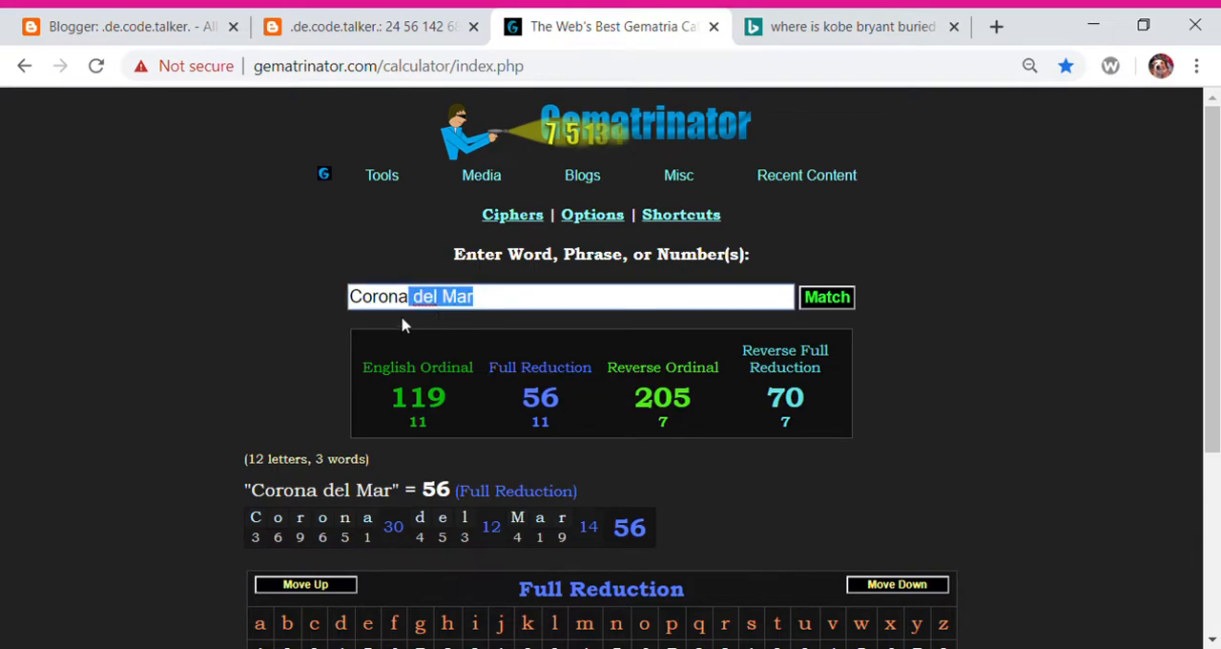
text(Coronavirus)
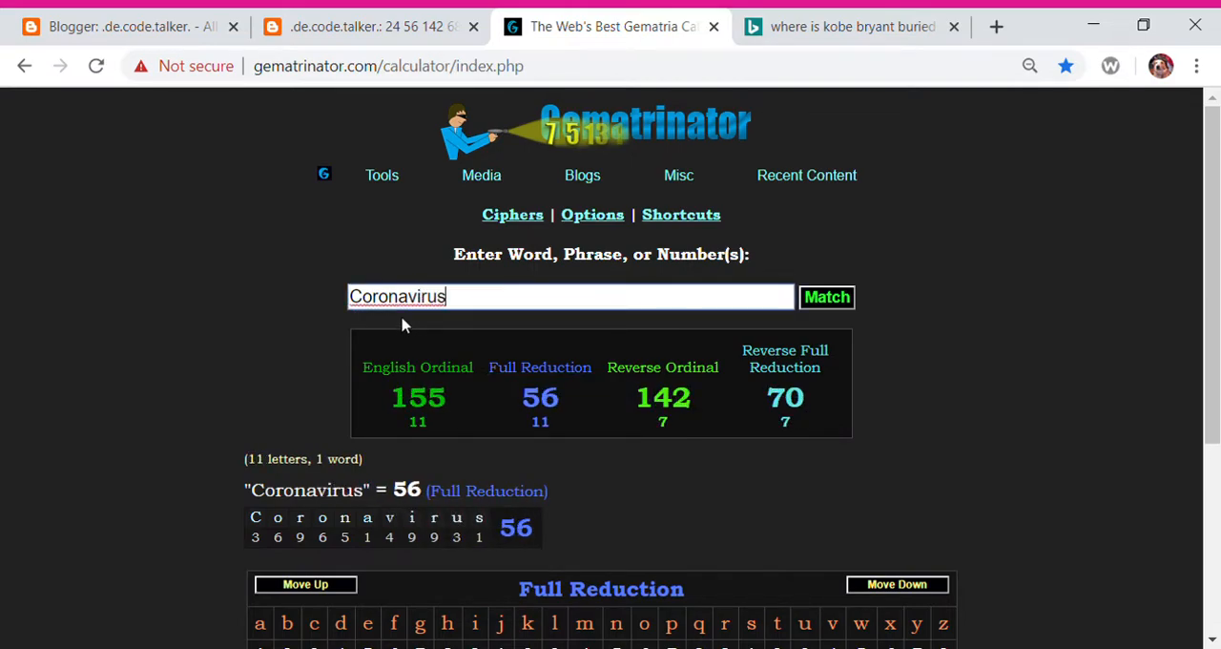
scroll(down, 3)
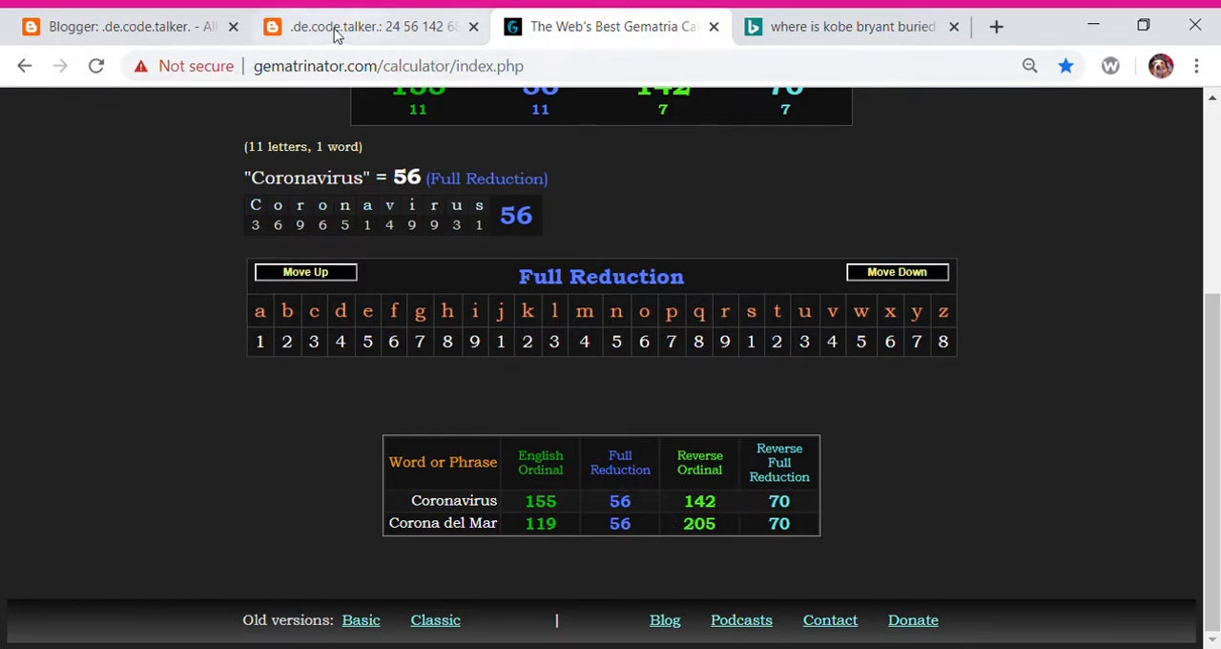
Show the post's tables with L.A. Sparks and Coronavirus at 56 and Wuhan and WNBA at 68 and 23
click(366, 26)
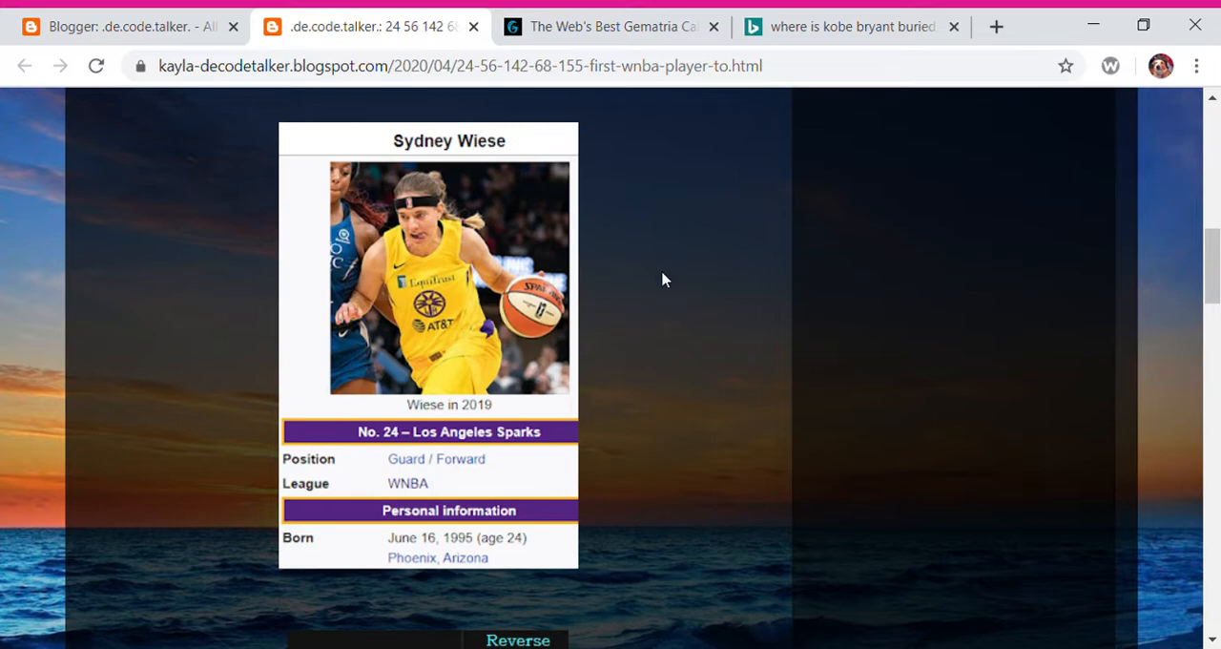
scroll(down, 3)
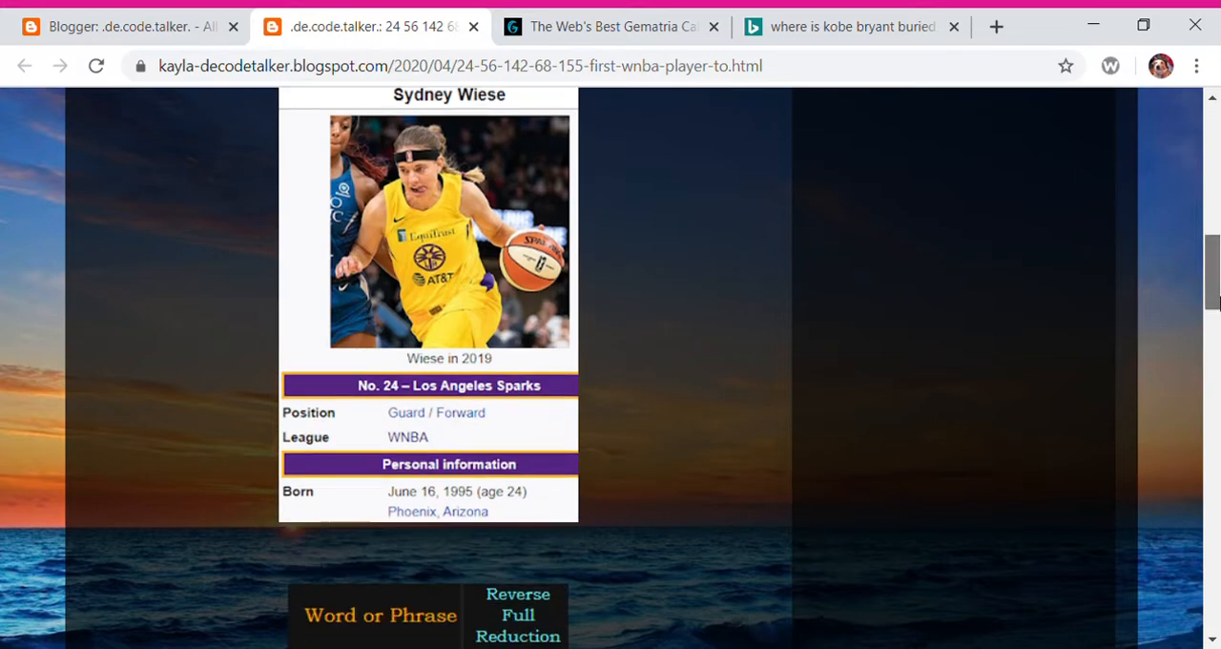
scroll(down, 3)
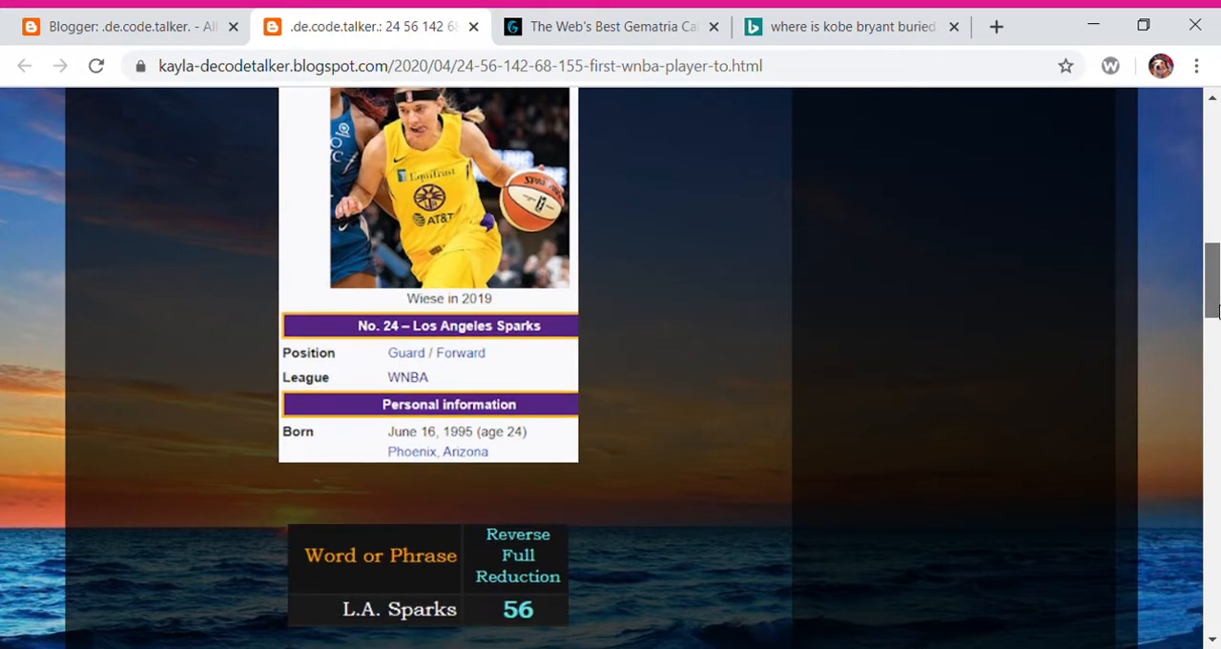
scroll(down, 3)
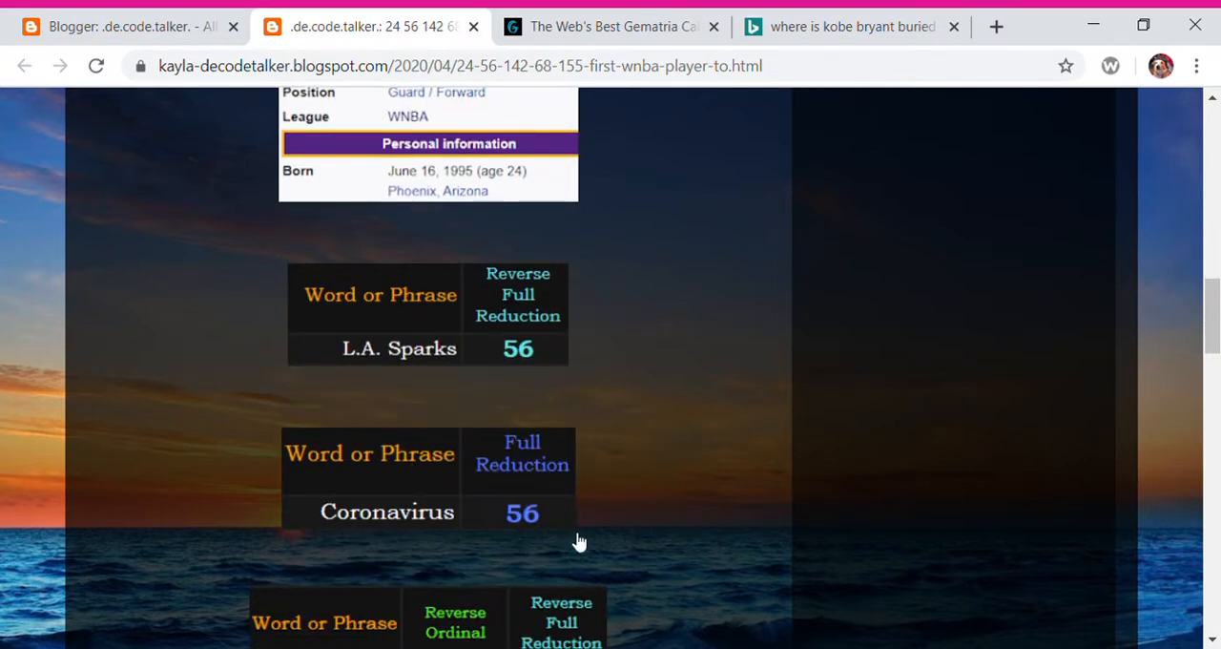
scroll(down, 3)
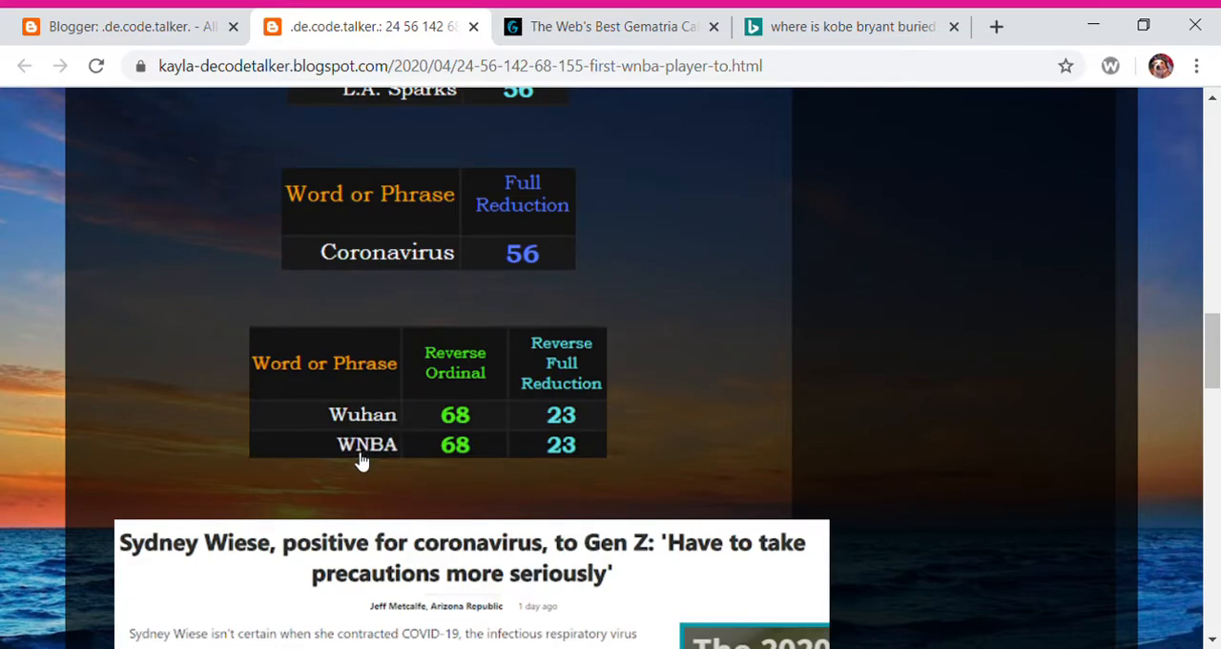
mouse_move(343, 467)
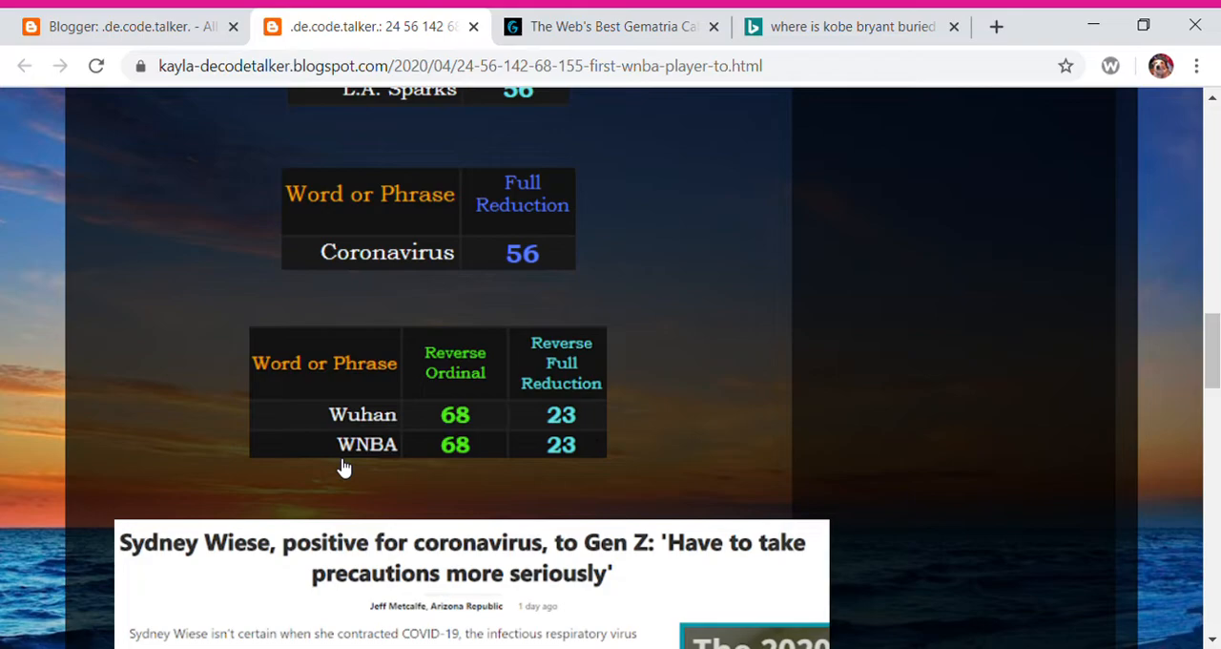
mouse_move(356, 466)
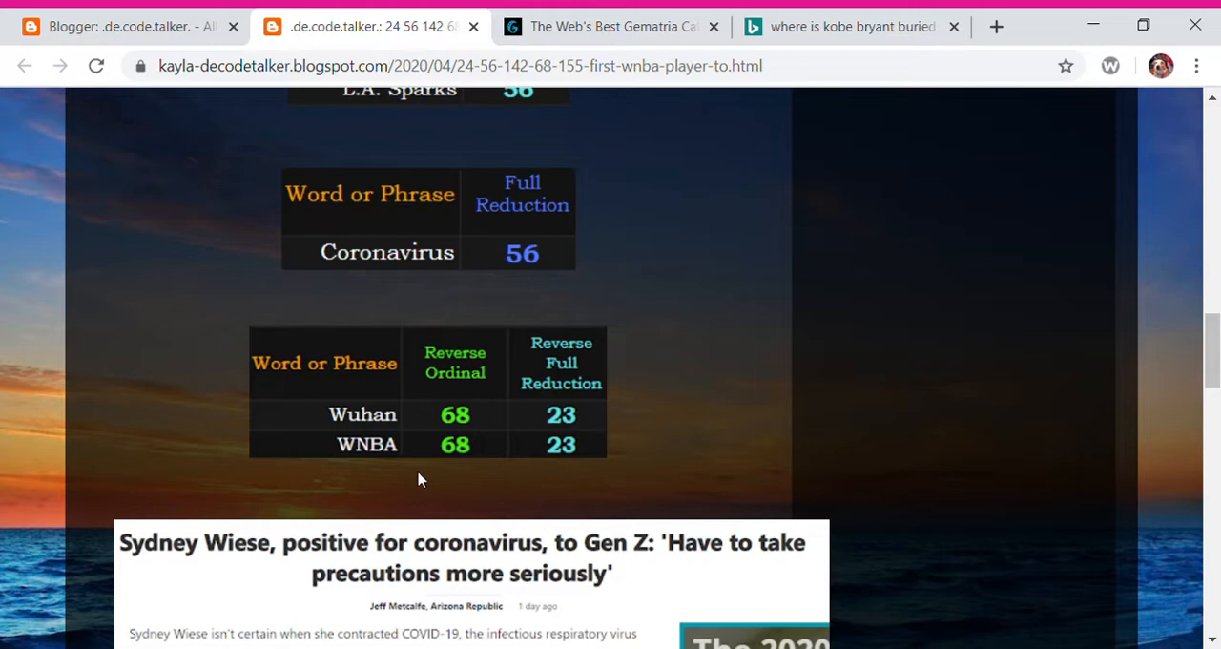
mouse_move(523, 468)
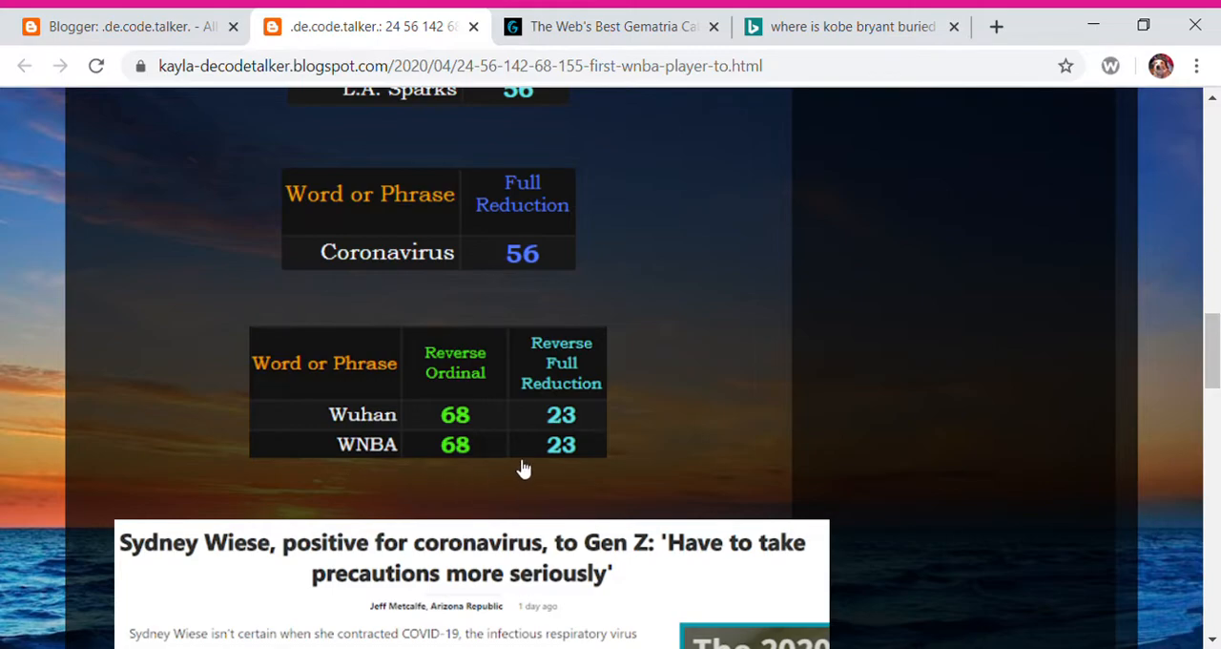
mouse_move(1209, 347)
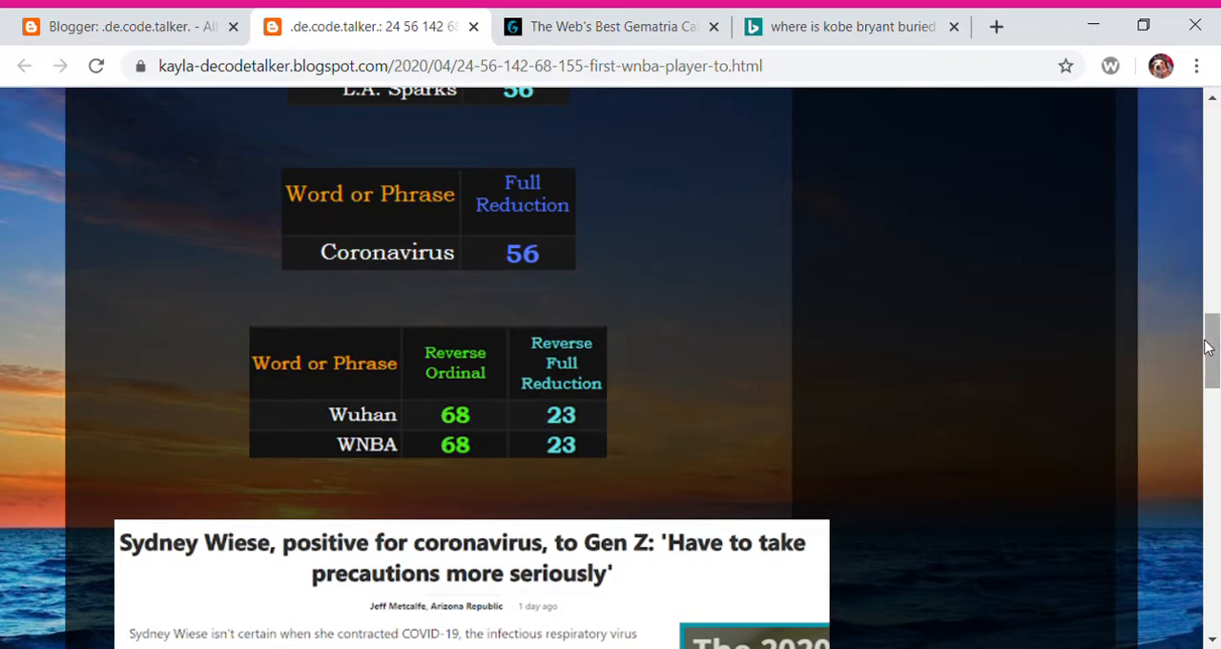
scroll(down, 3)
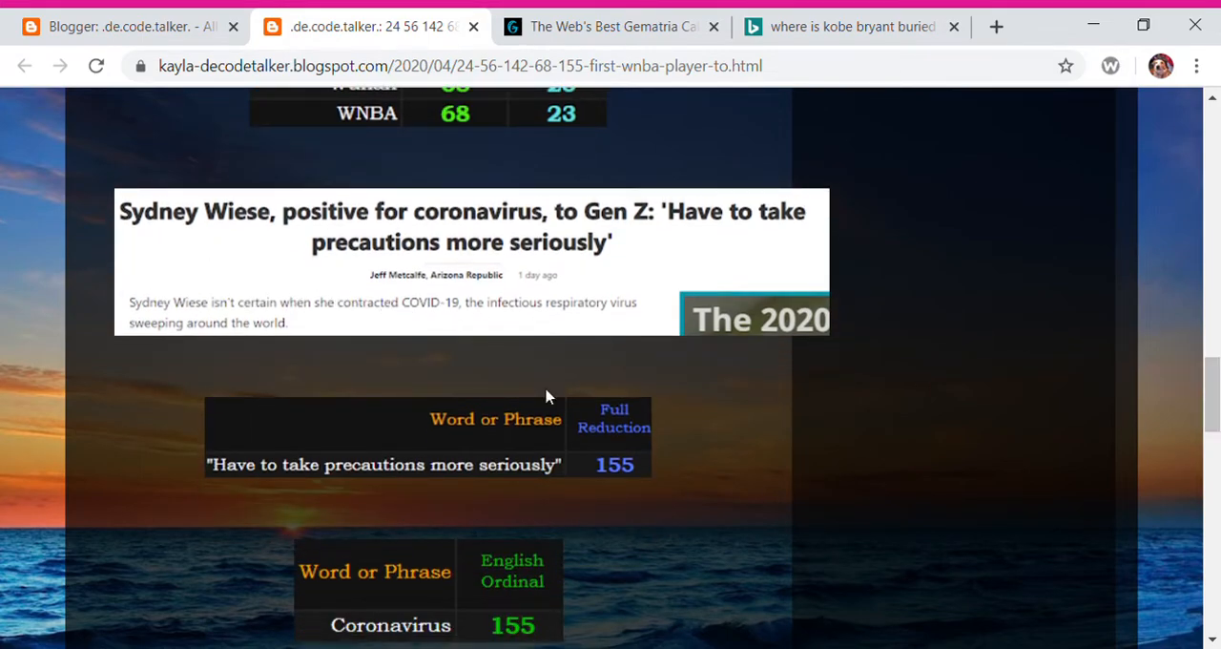
mouse_move(591, 227)
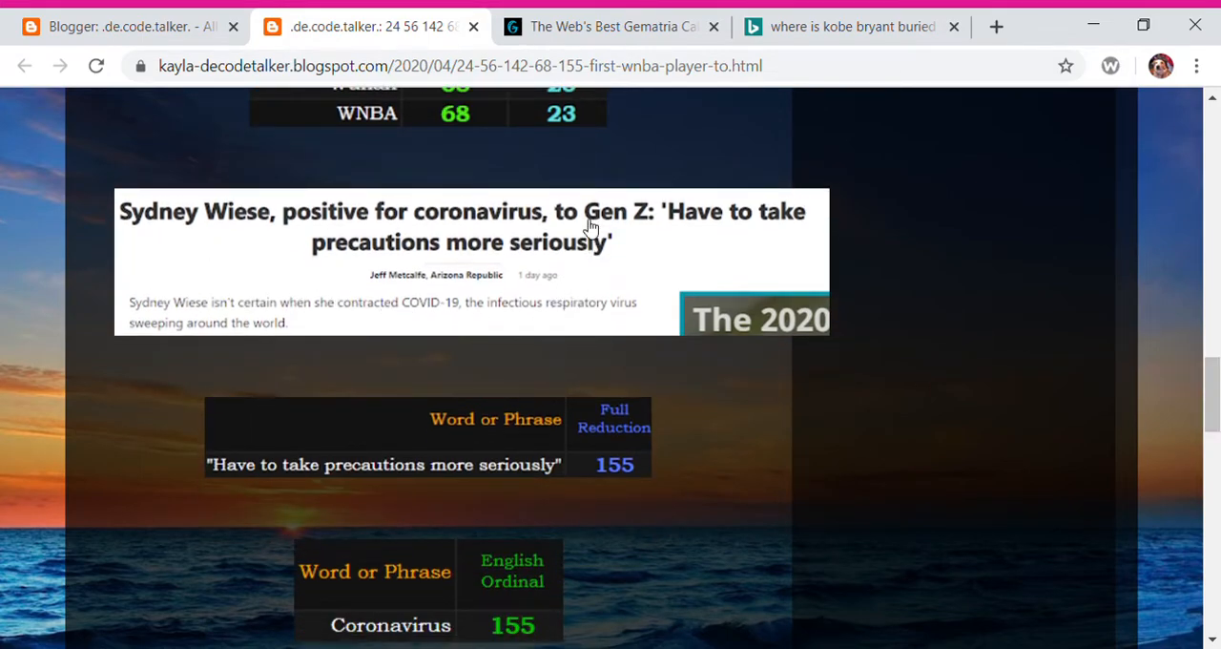
mouse_move(714, 241)
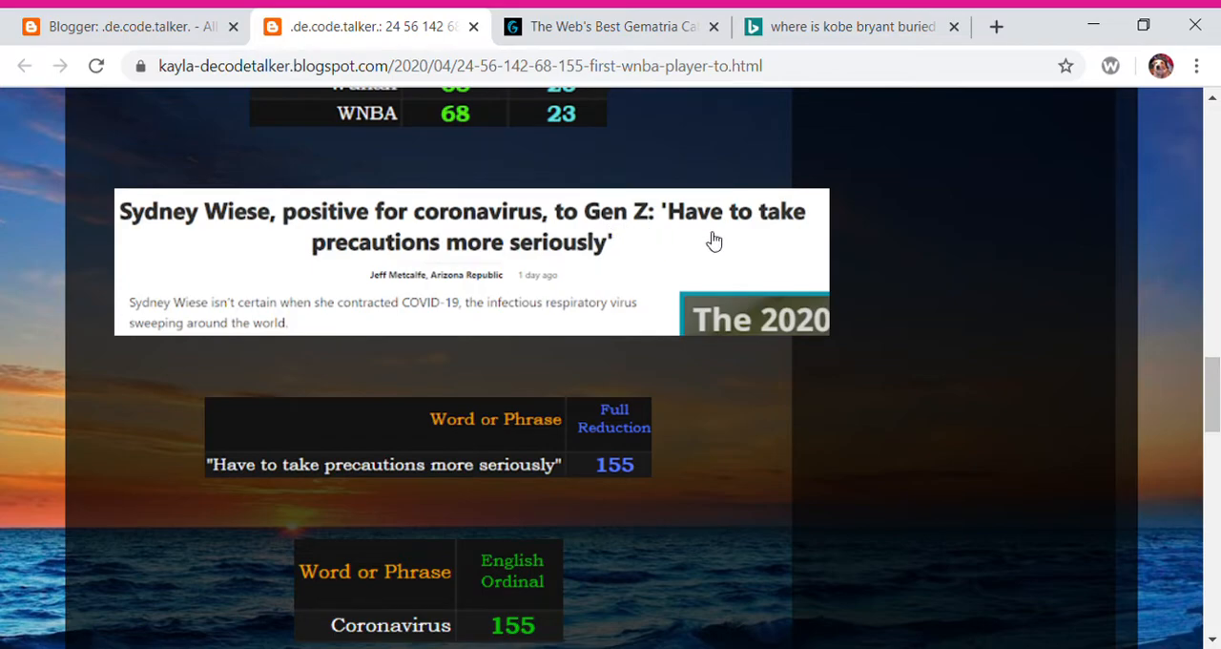
mouse_move(633, 340)
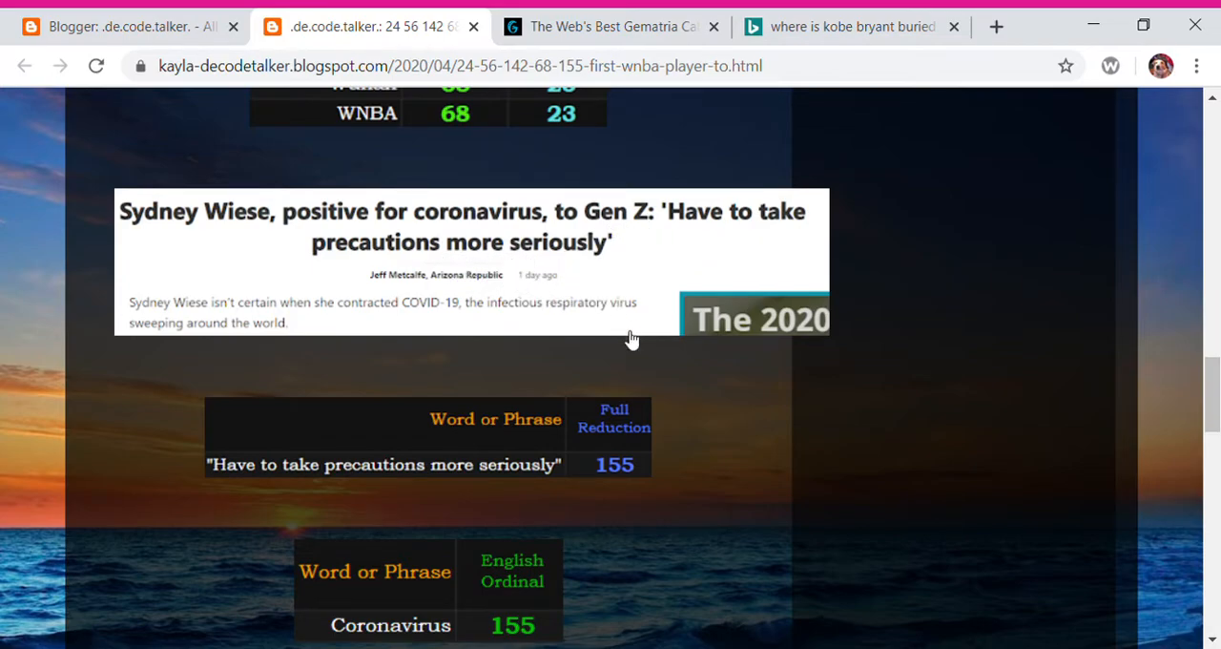
mouse_move(641, 248)
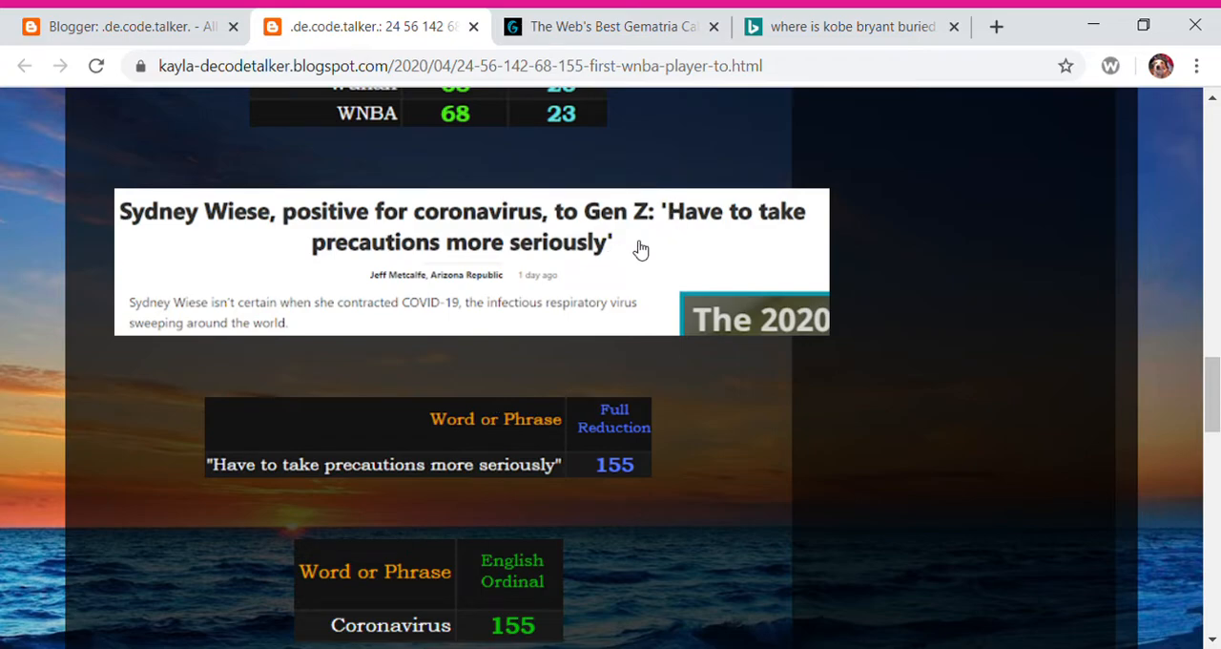
mouse_move(563, 486)
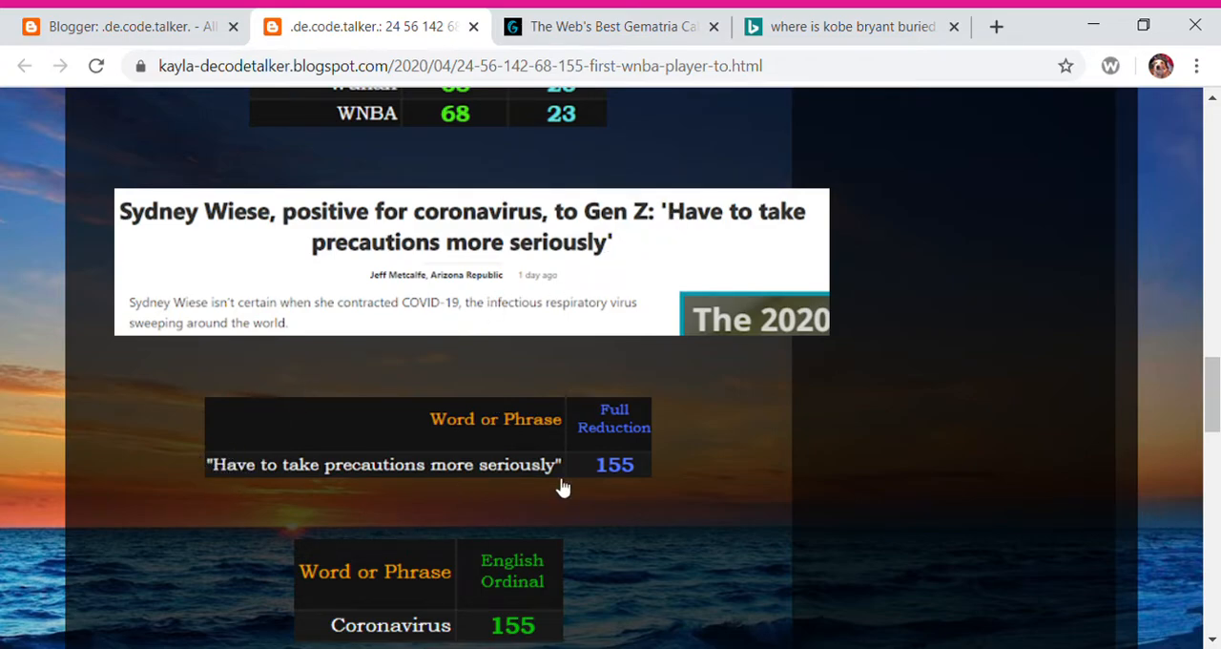
mouse_move(637, 473)
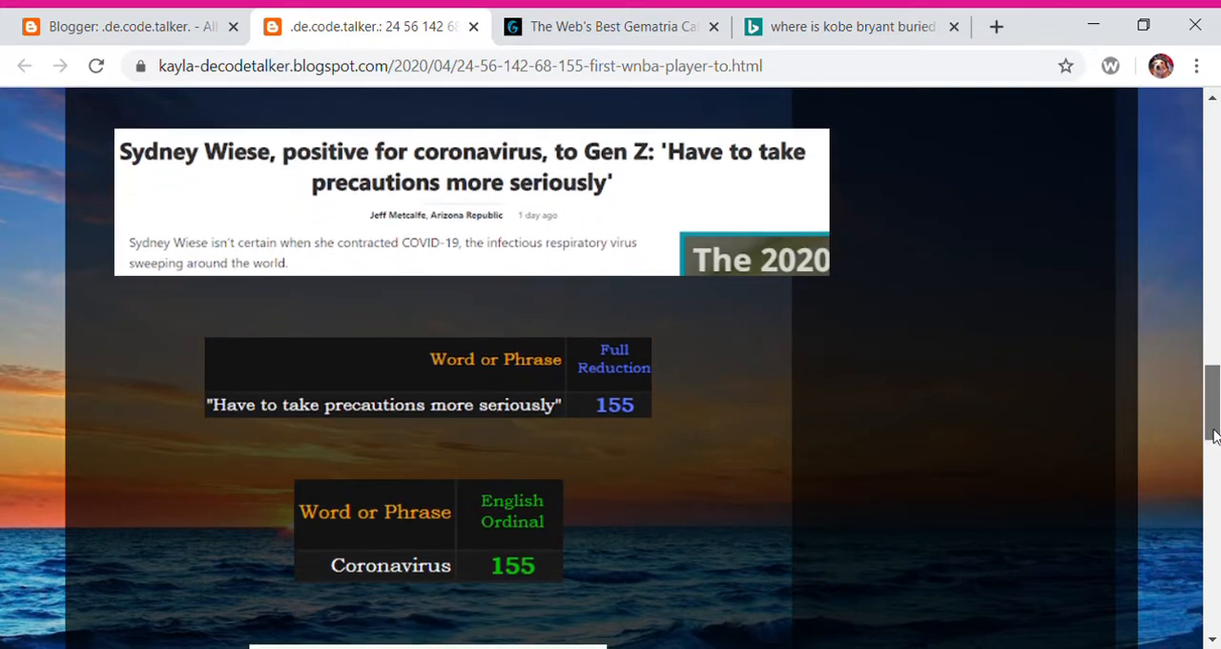
scroll(down, 3)
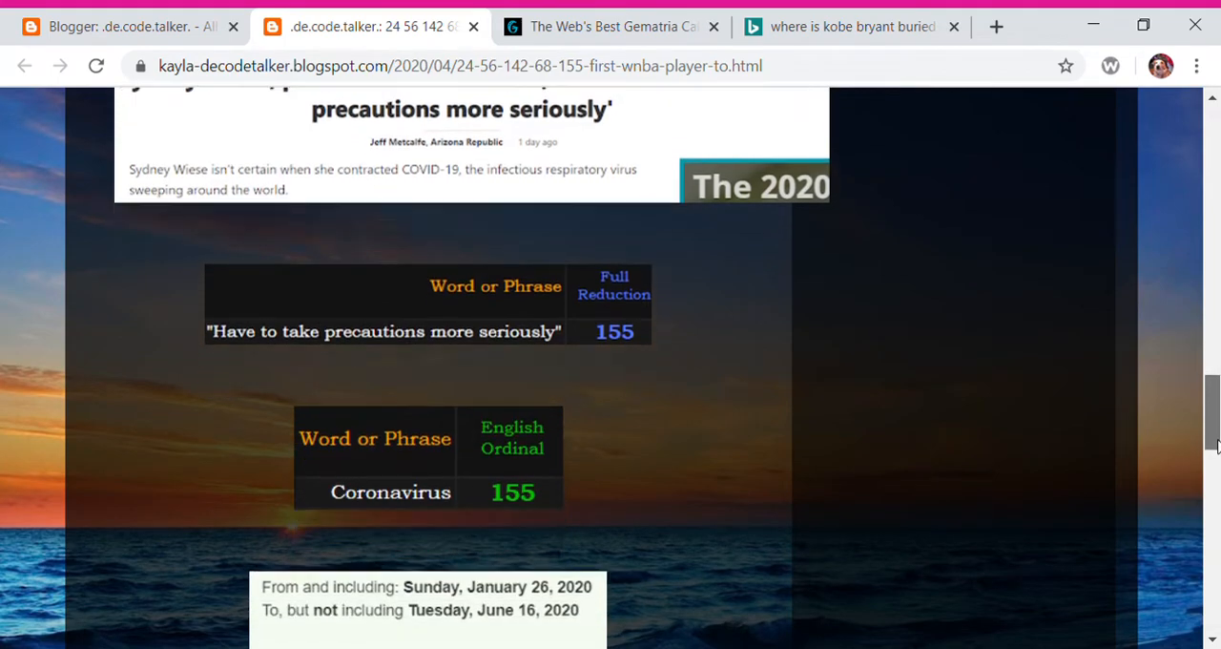
scroll(down, 3)
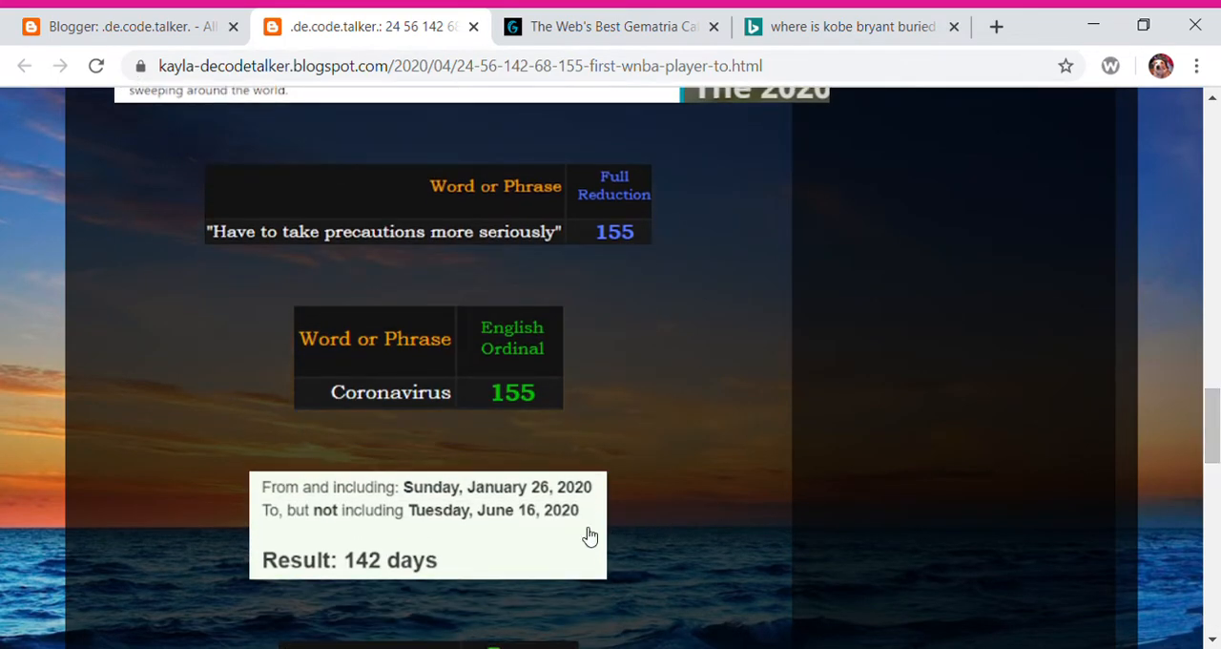
mouse_move(648, 512)
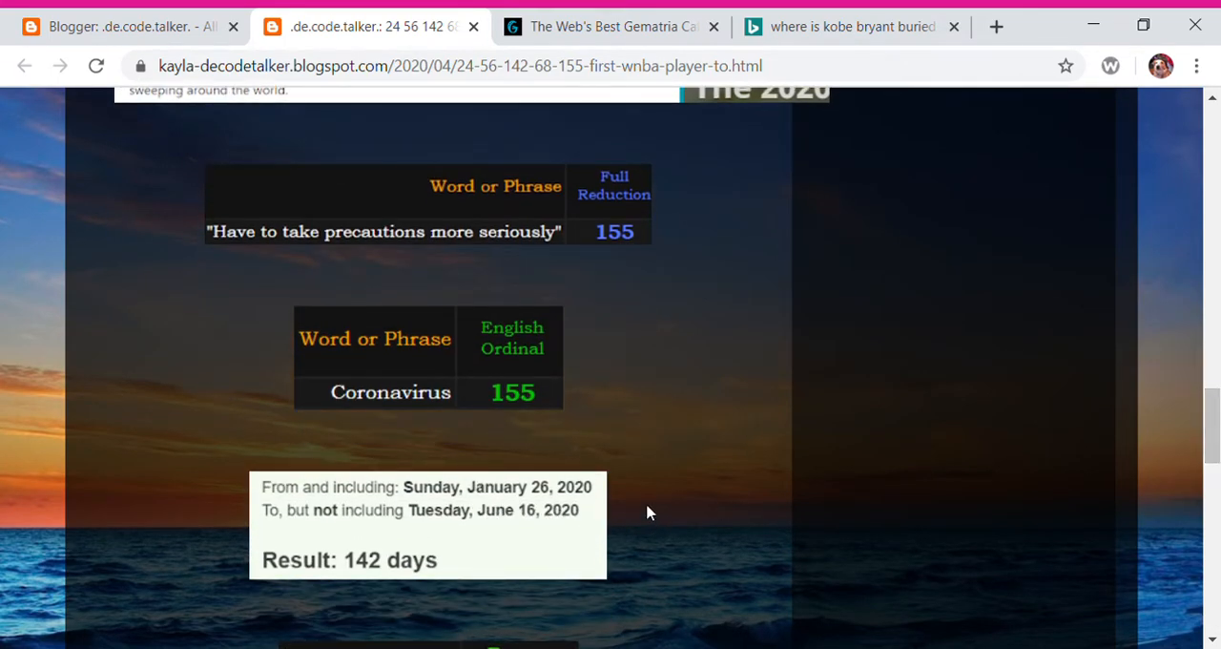
mouse_move(618, 508)
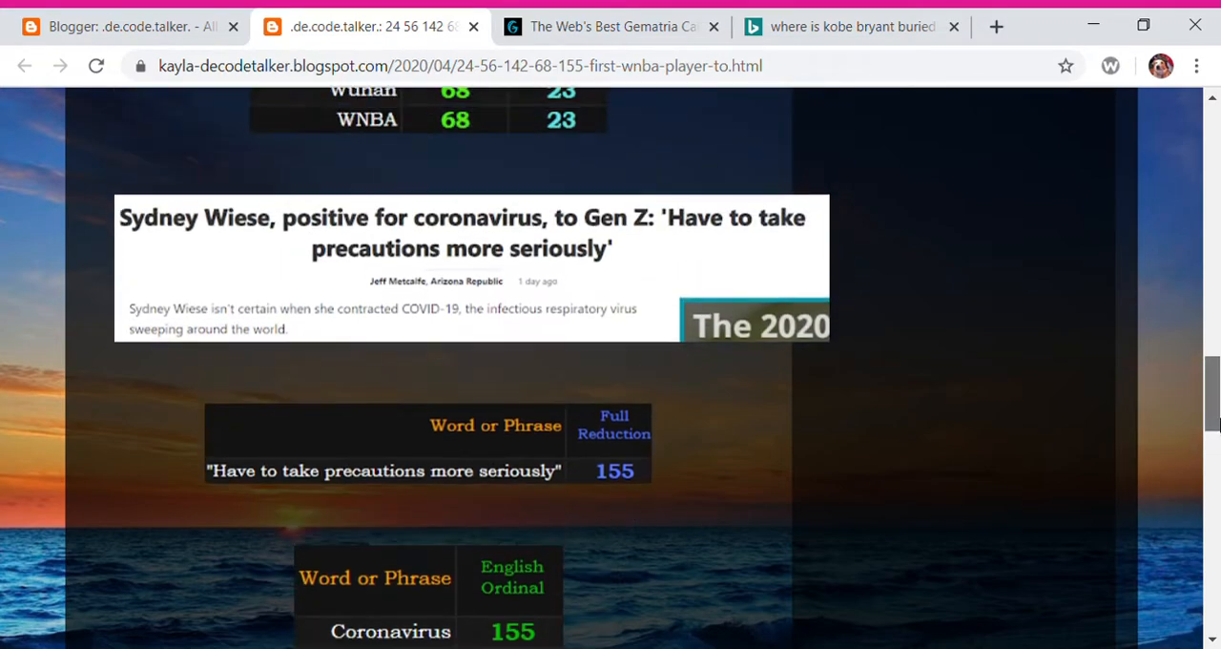
scroll(down, 3)
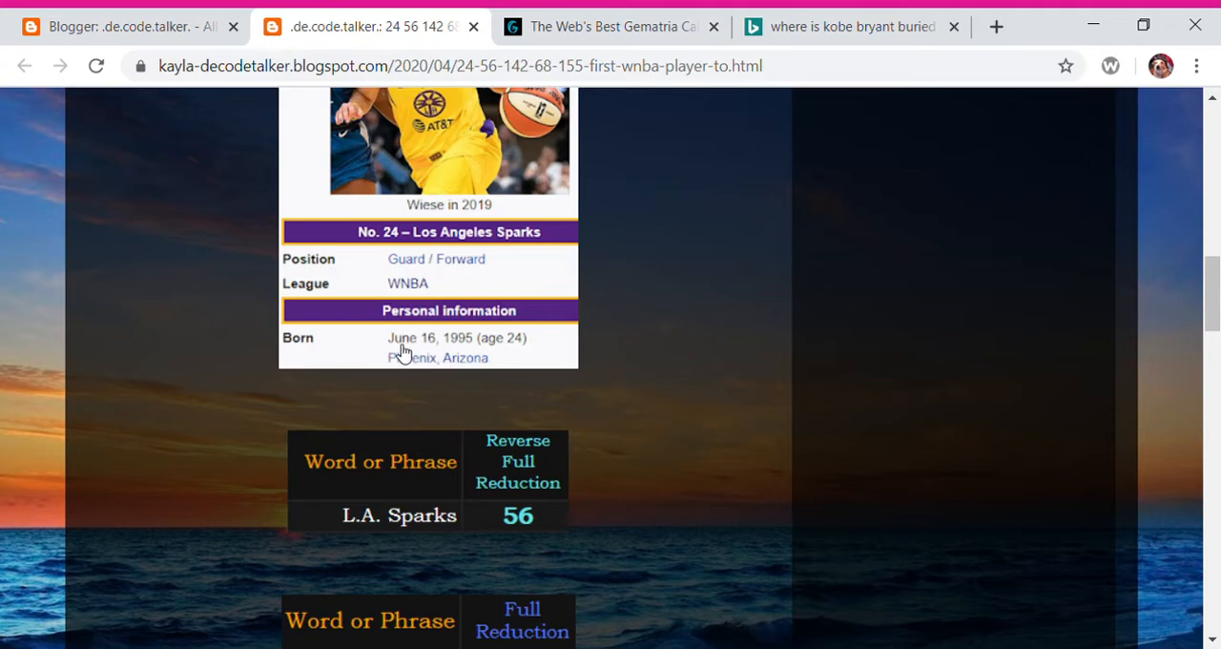
scroll(down, 3)
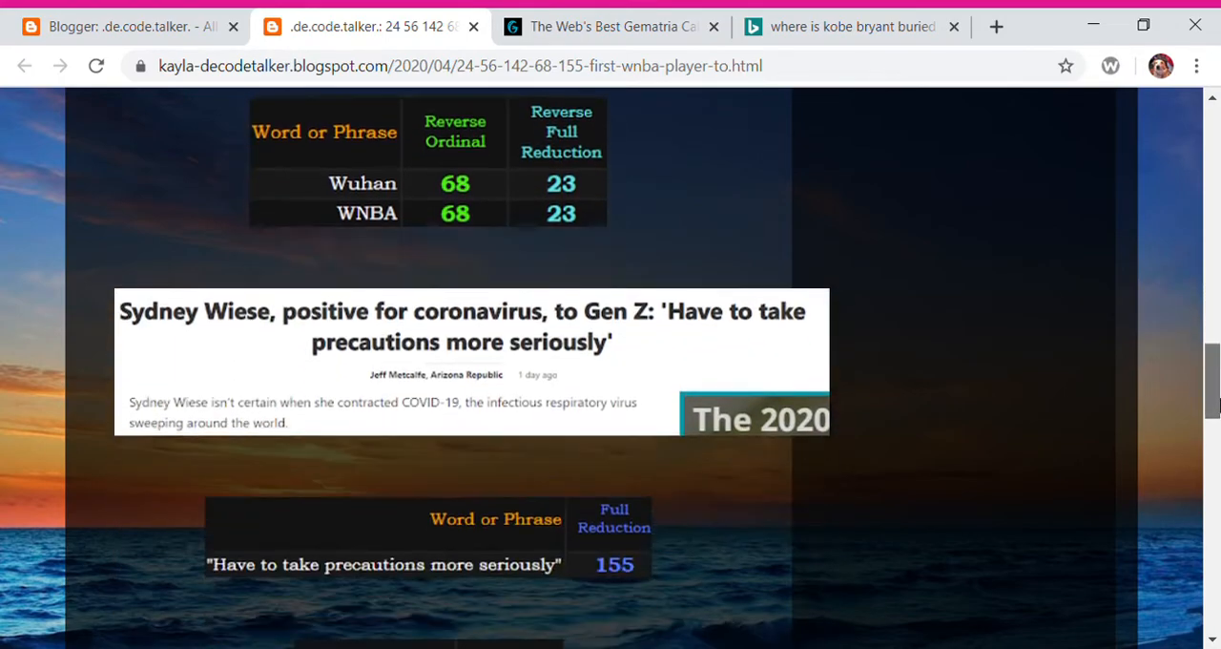
scroll(down, 3)
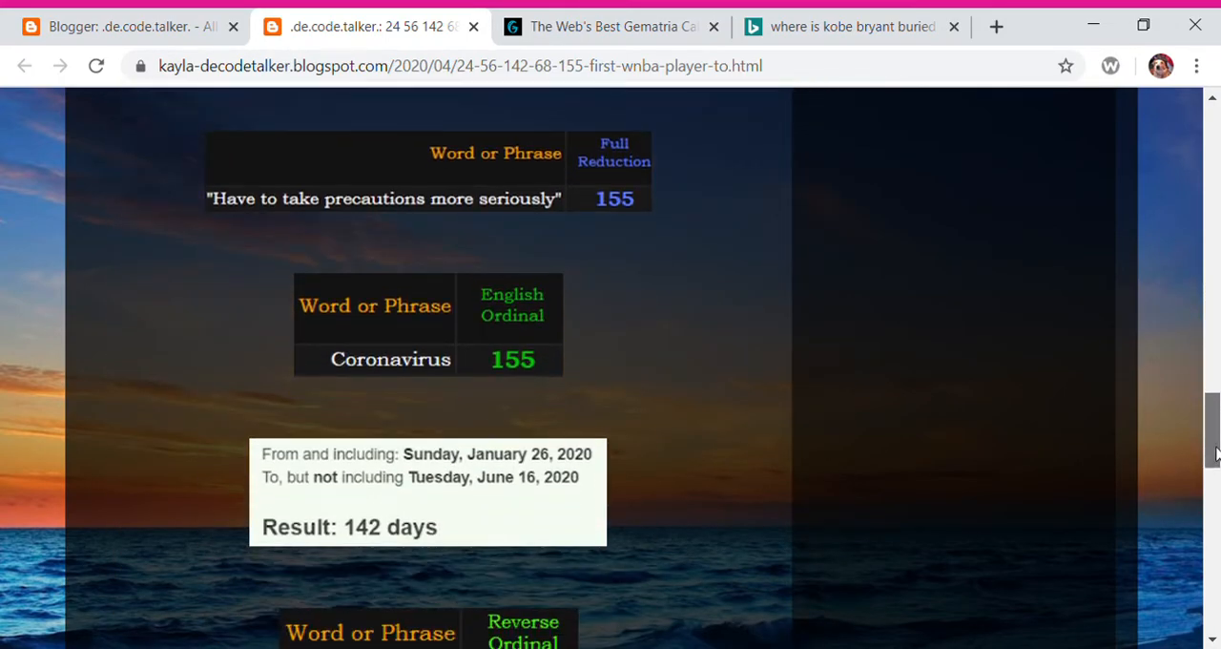
scroll(down, 3)
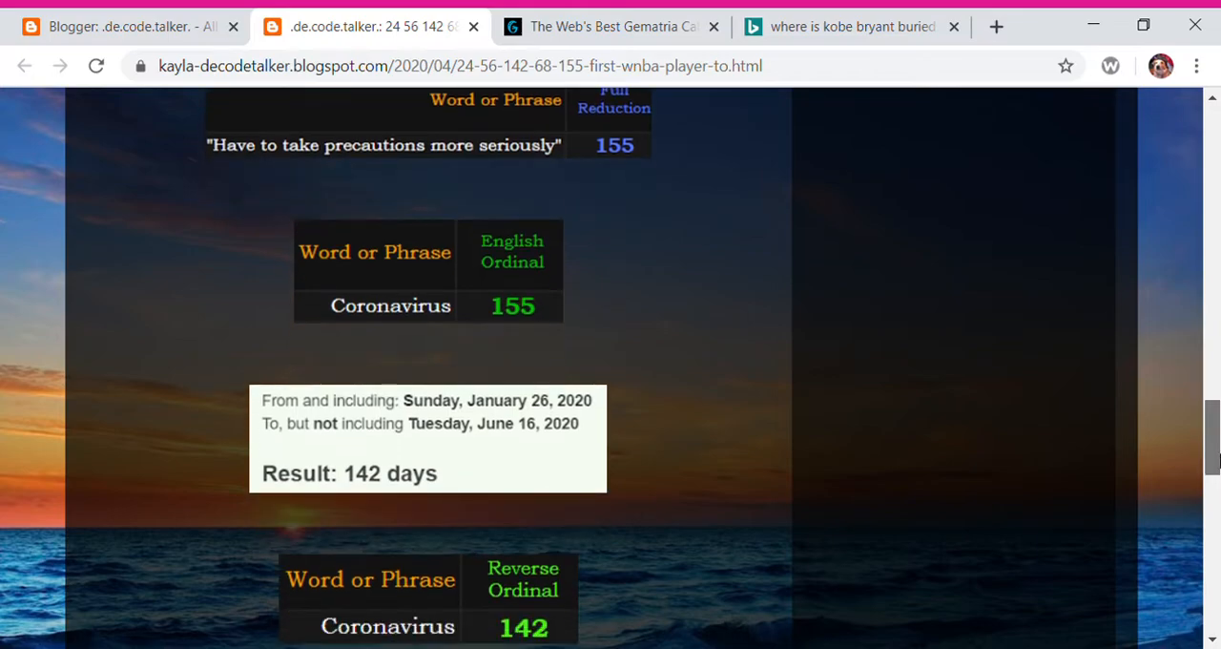
scroll(down, 3)
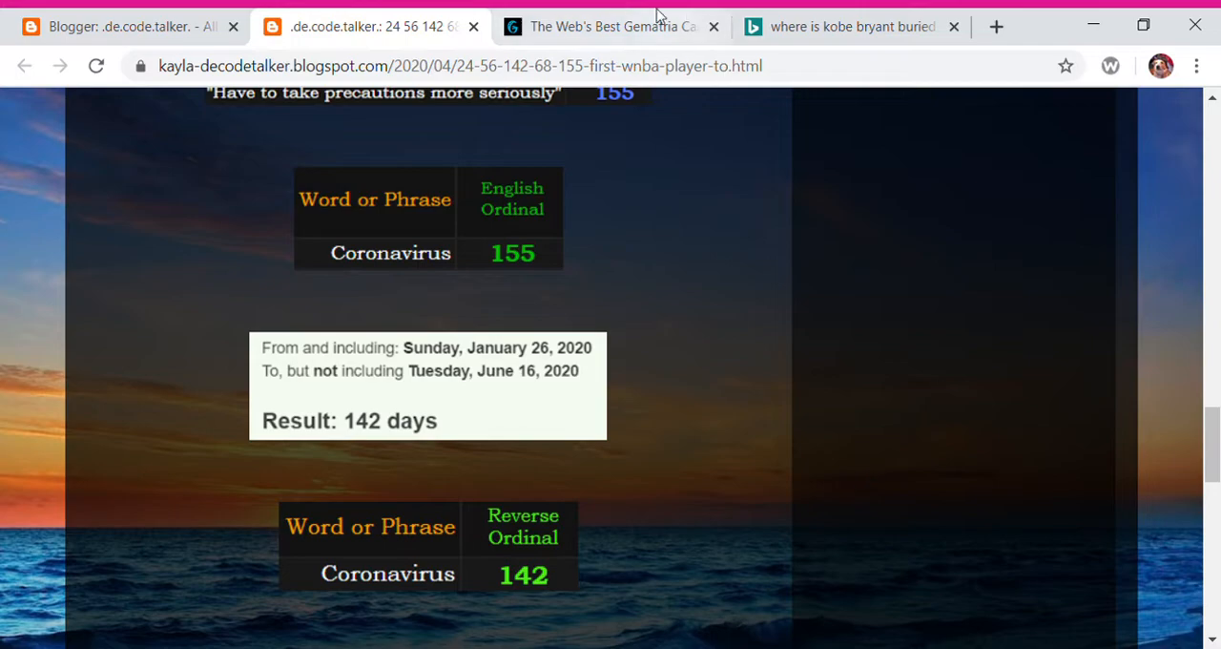
Check the Gematrinator Coronavirus results (155, 56, 142, 70) and return to the blog post
click(607, 26)
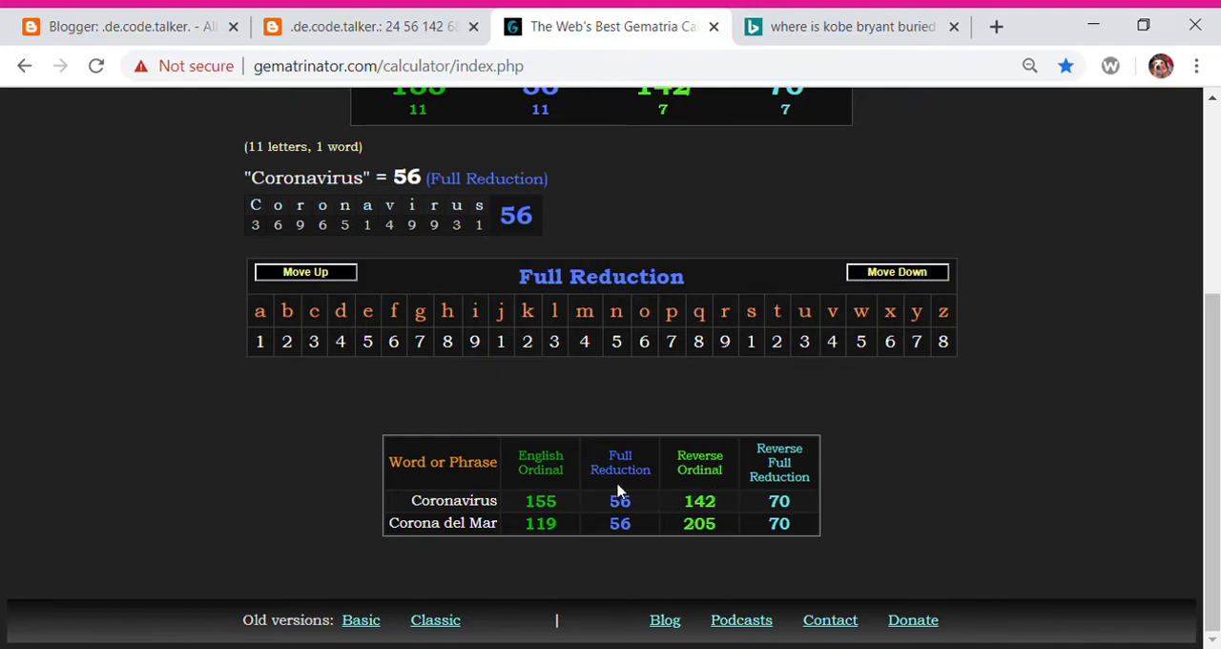
click(366, 26)
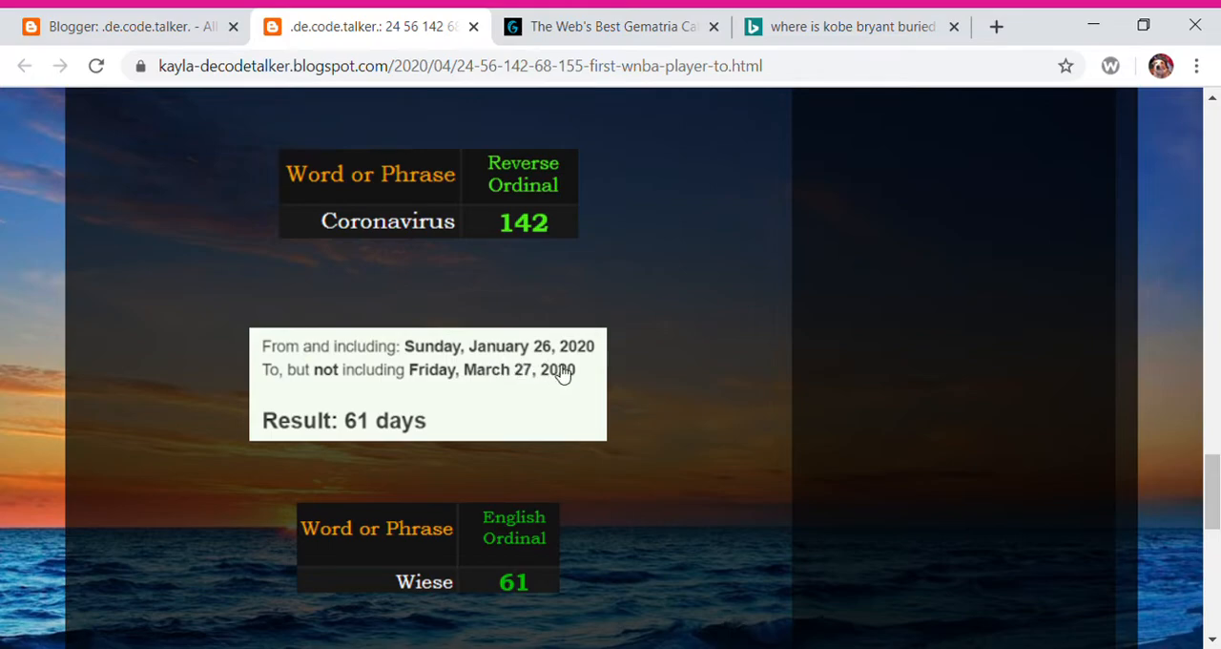
mouse_move(683, 412)
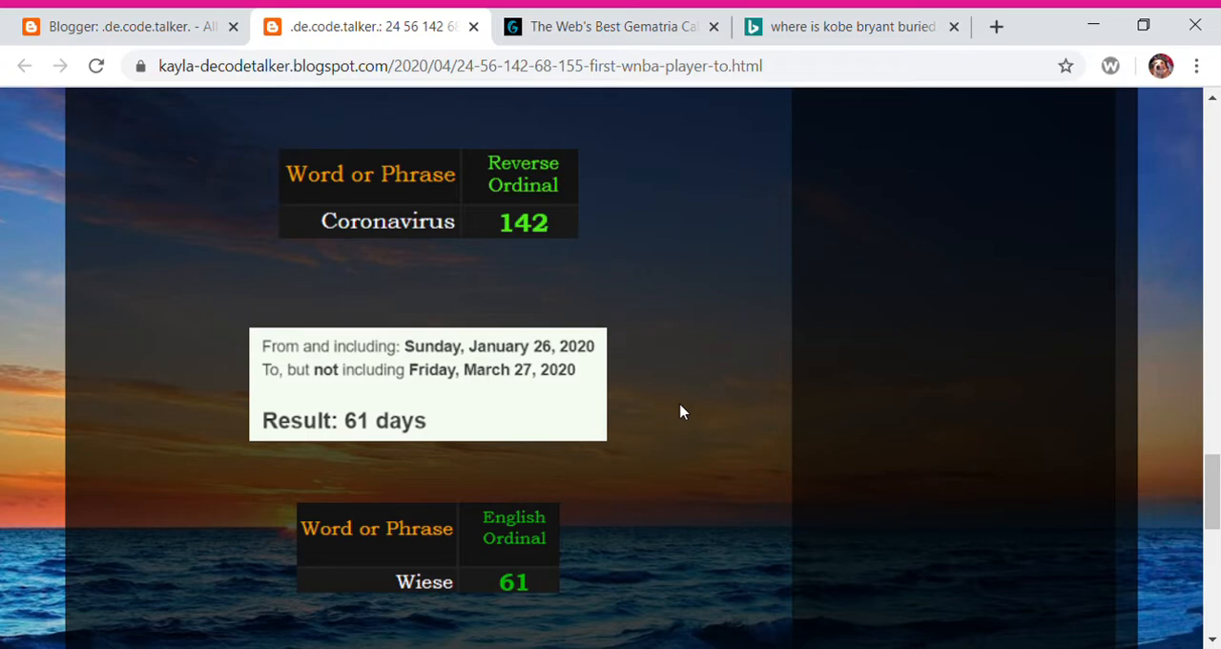
mouse_move(592, 625)
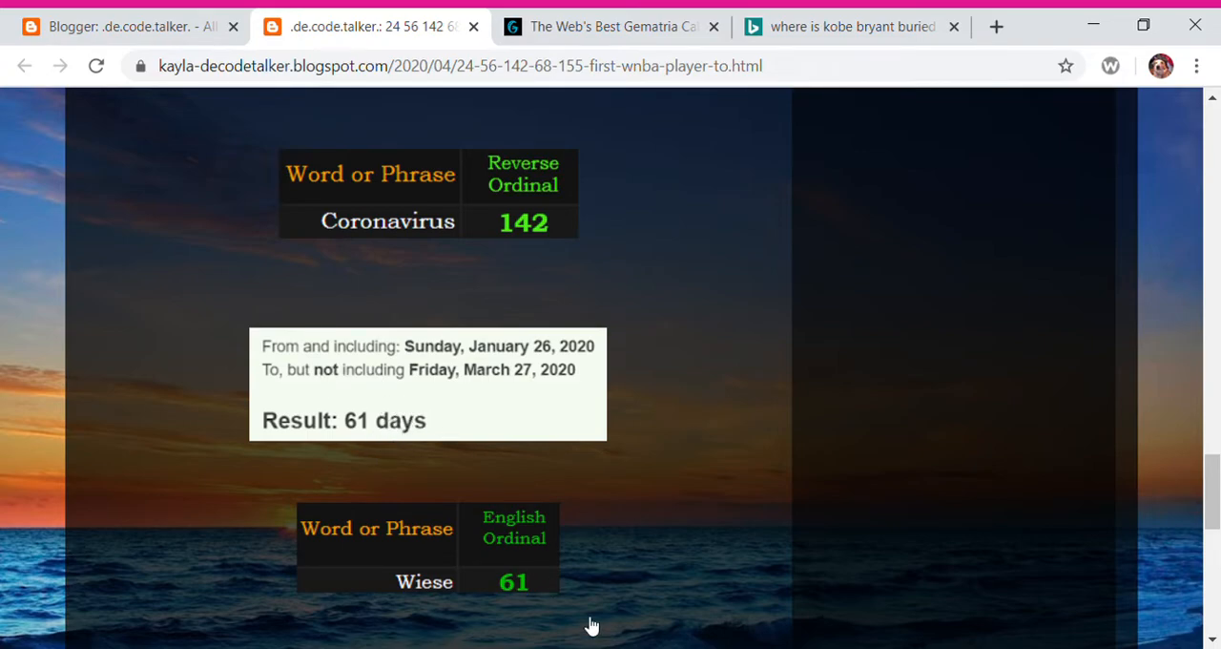
mouse_move(1154, 527)
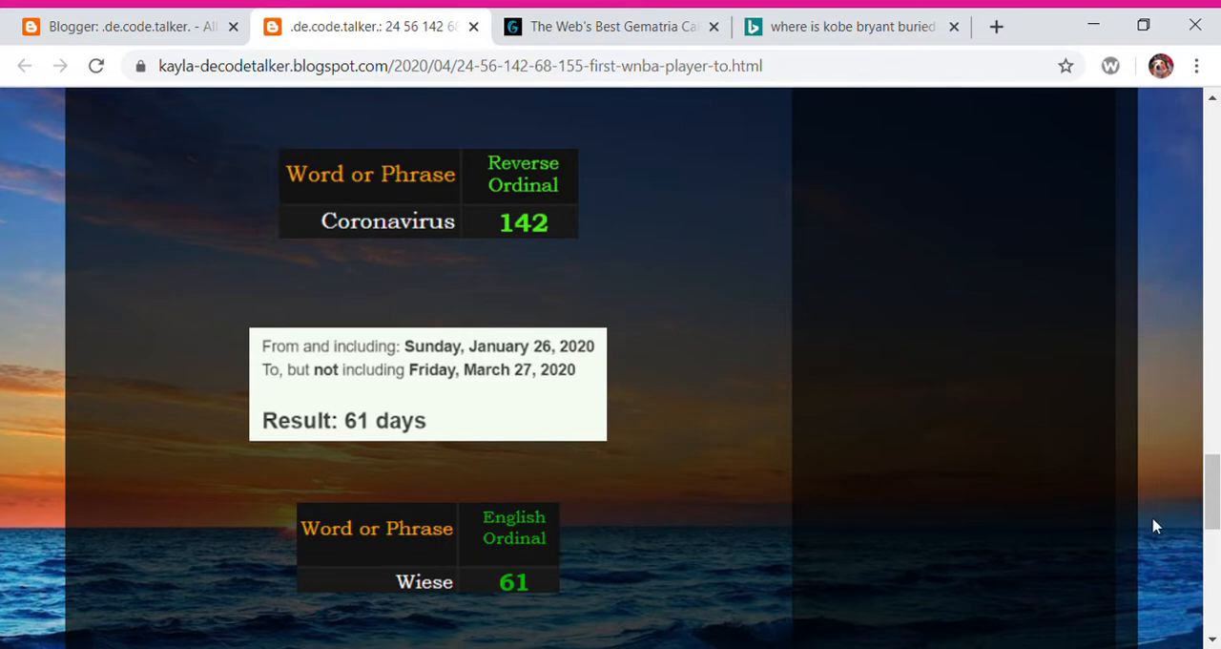
scroll(down, 3)
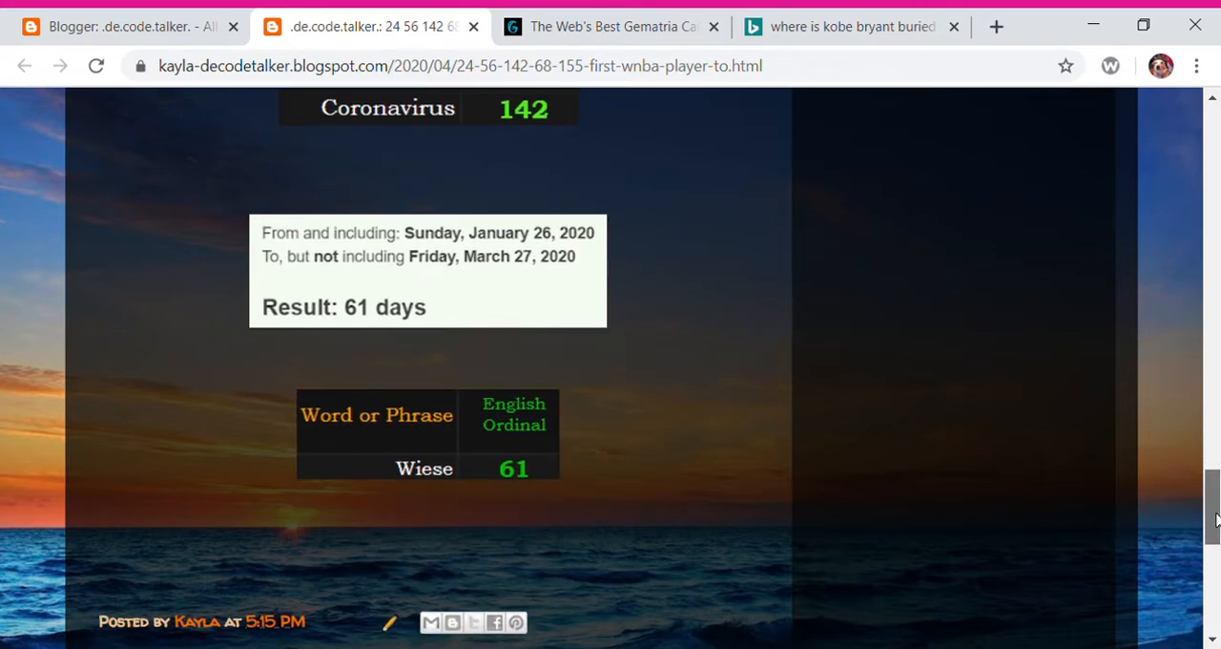
scroll(down, 3)
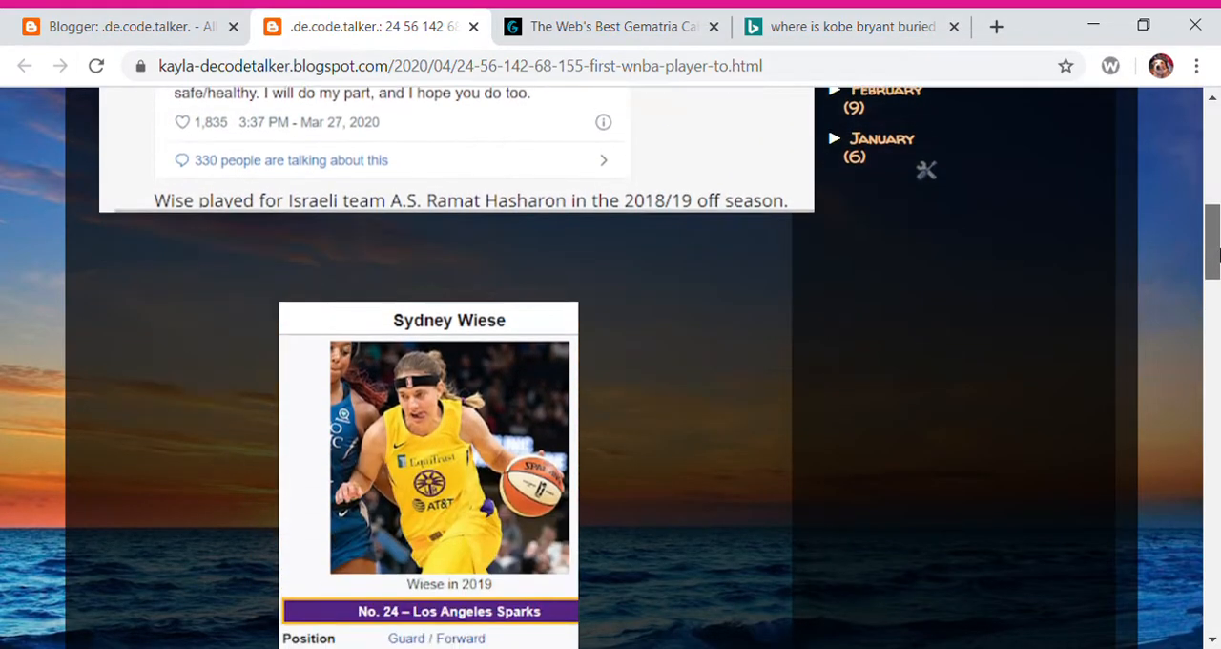
scroll(down, 3)
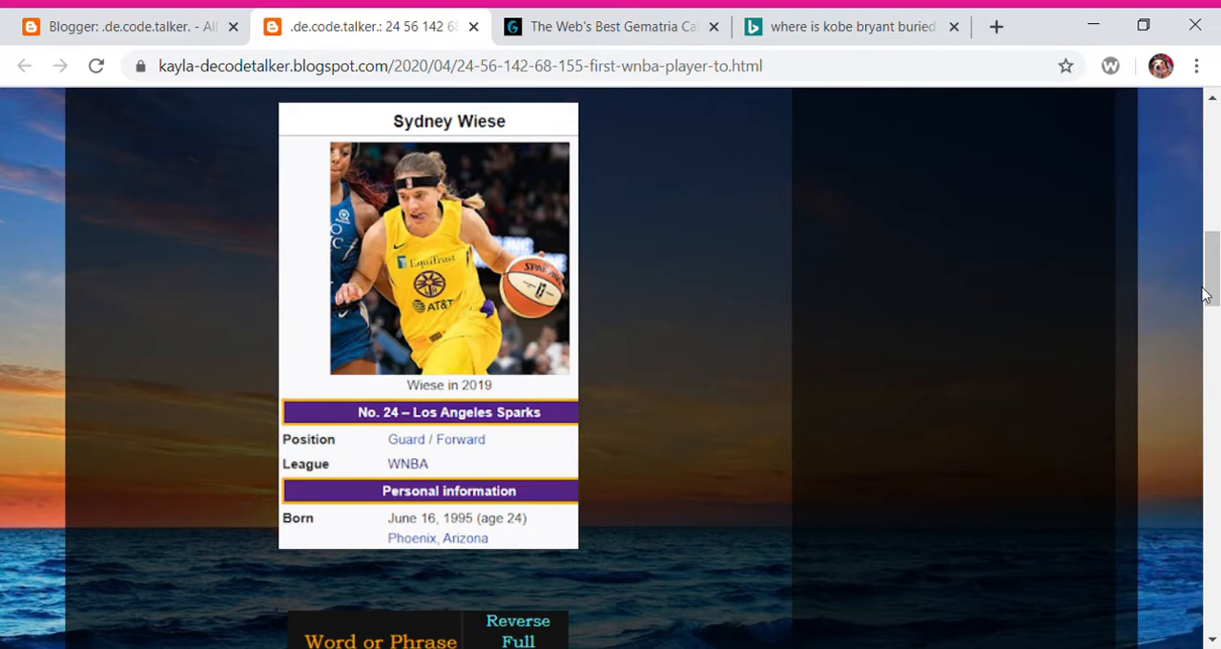
mouse_move(657, 307)
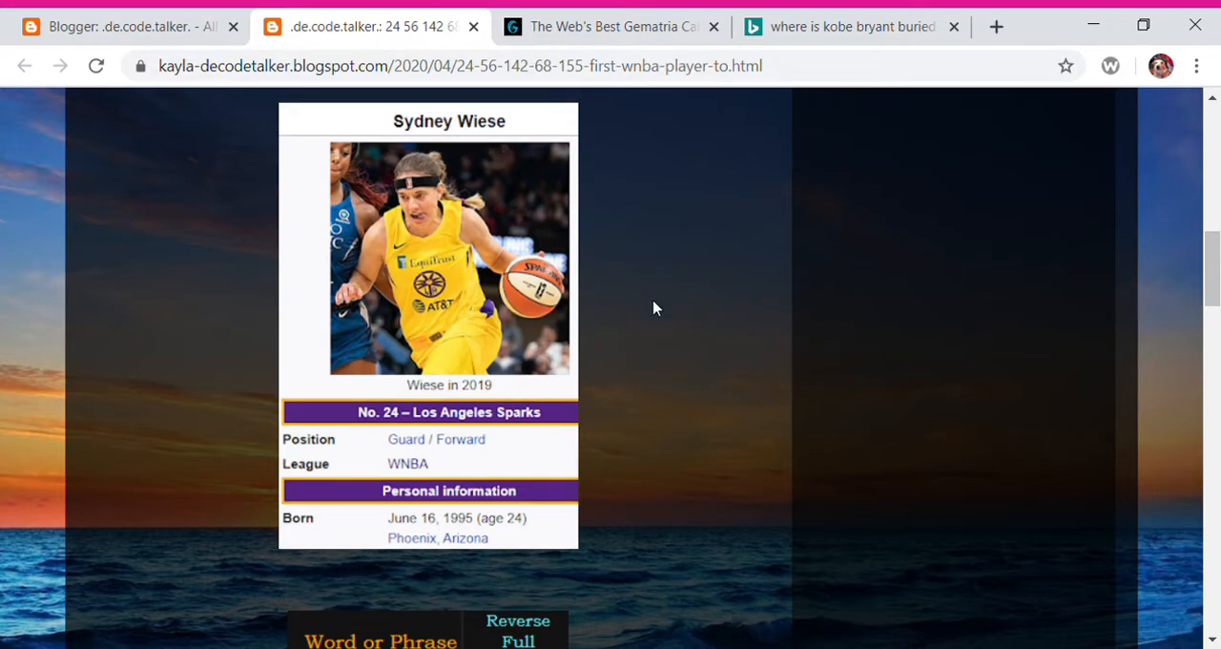
mouse_move(690, 409)
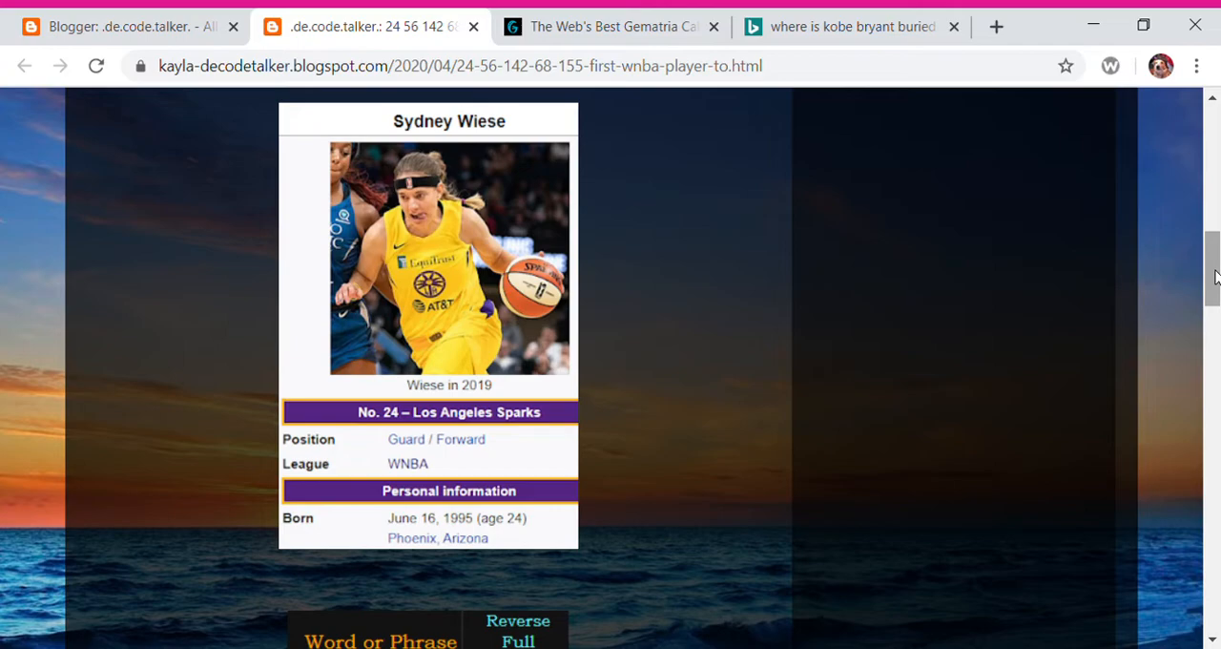
scroll(down, 3)
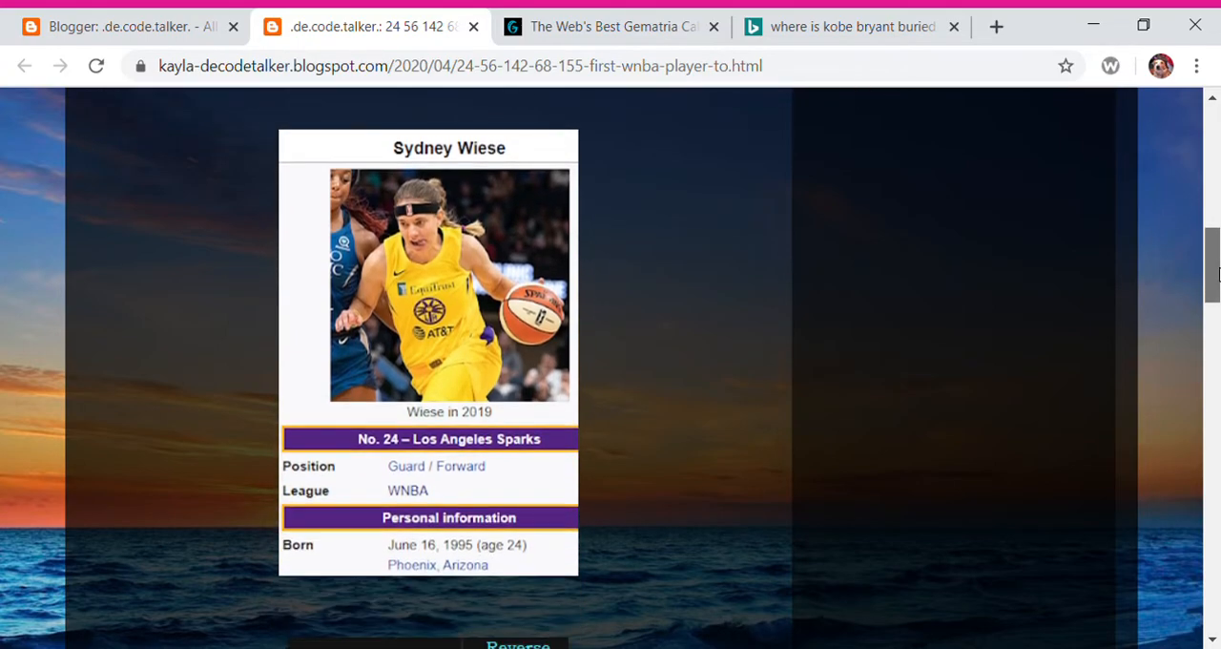
scroll(down, 3)
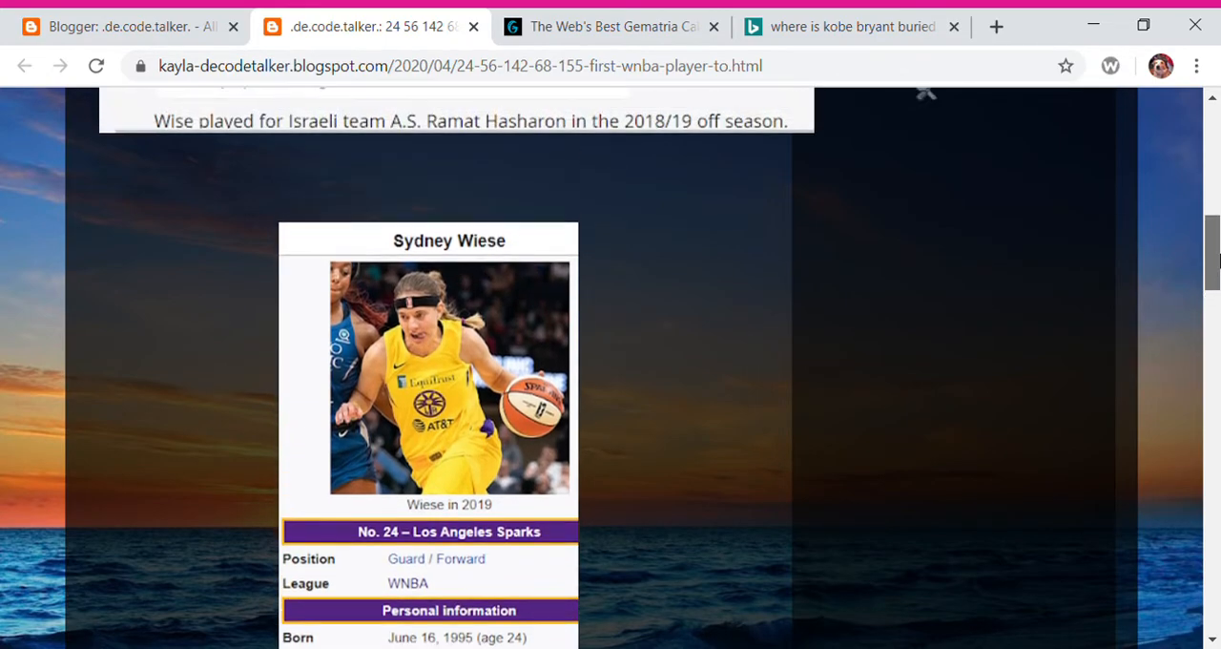
scroll(down, 3)
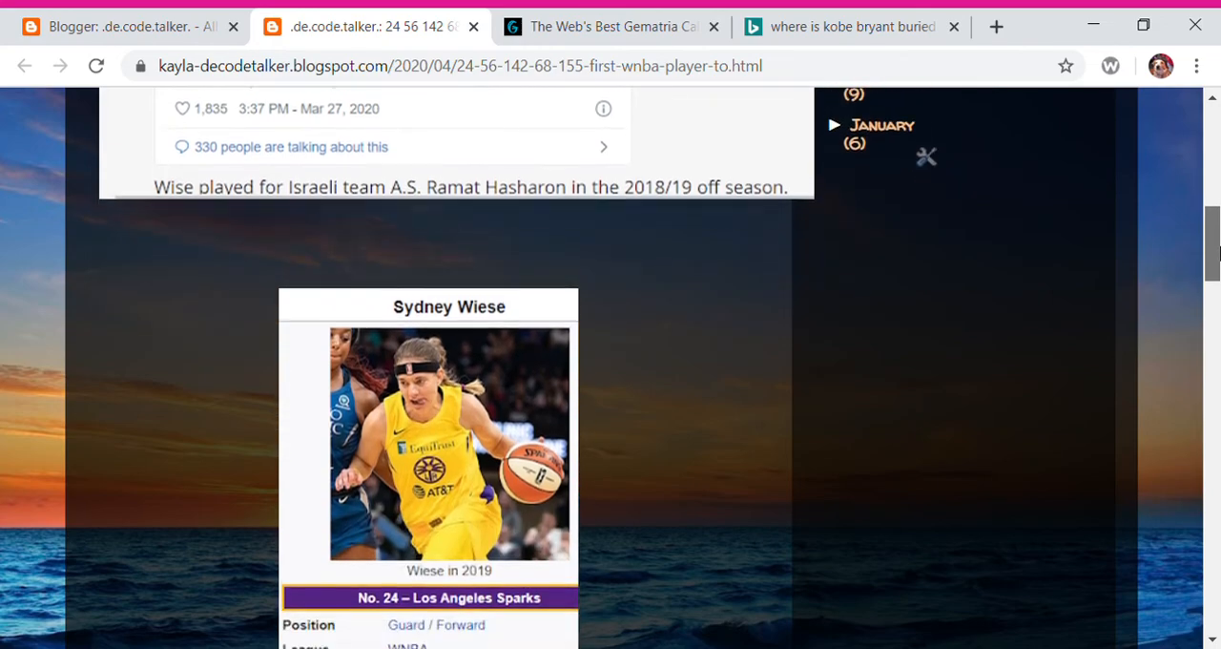
scroll(down, 3)
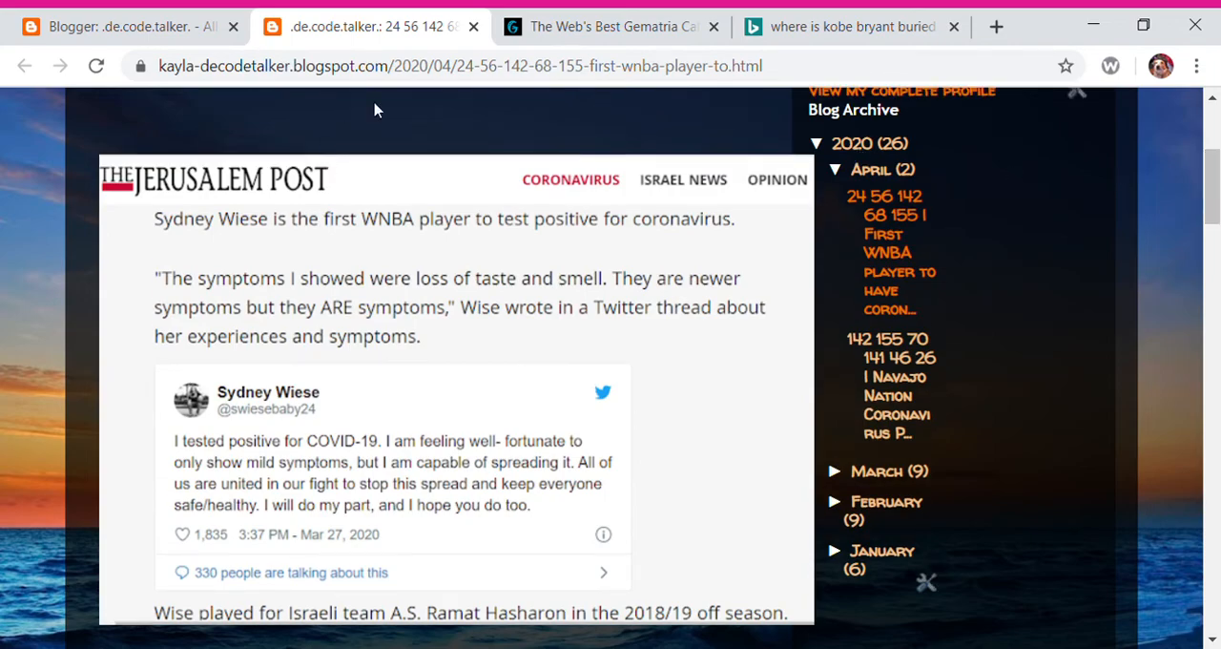
mouse_move(696, 118)
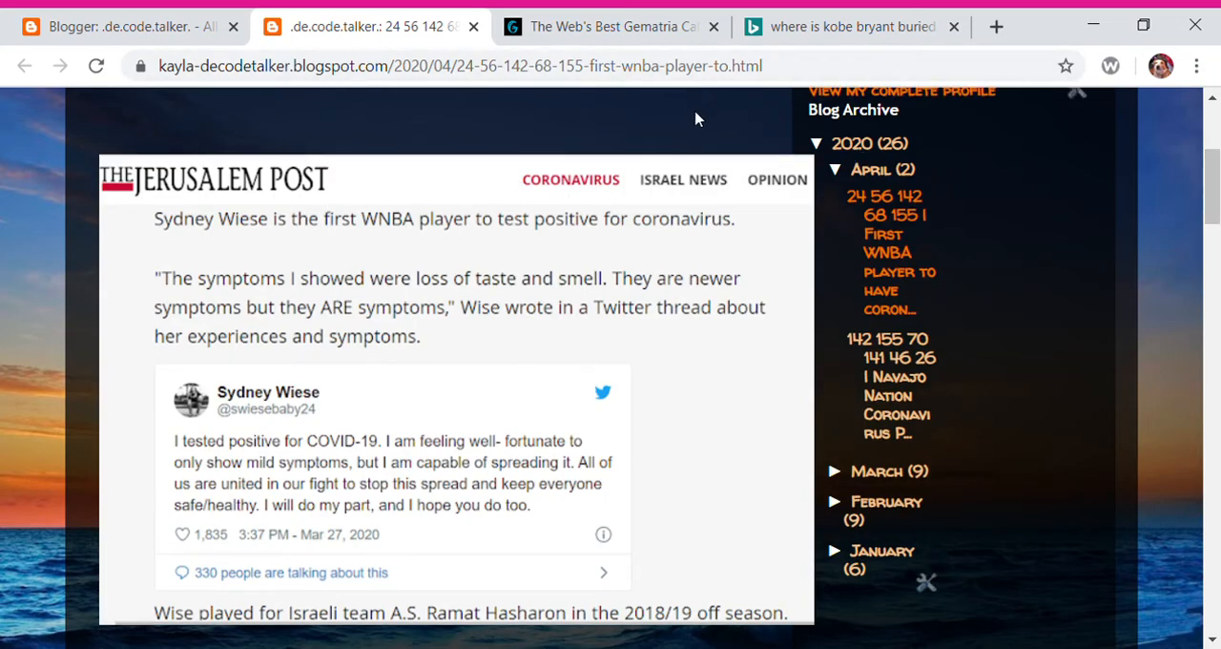
mouse_move(1181, 162)
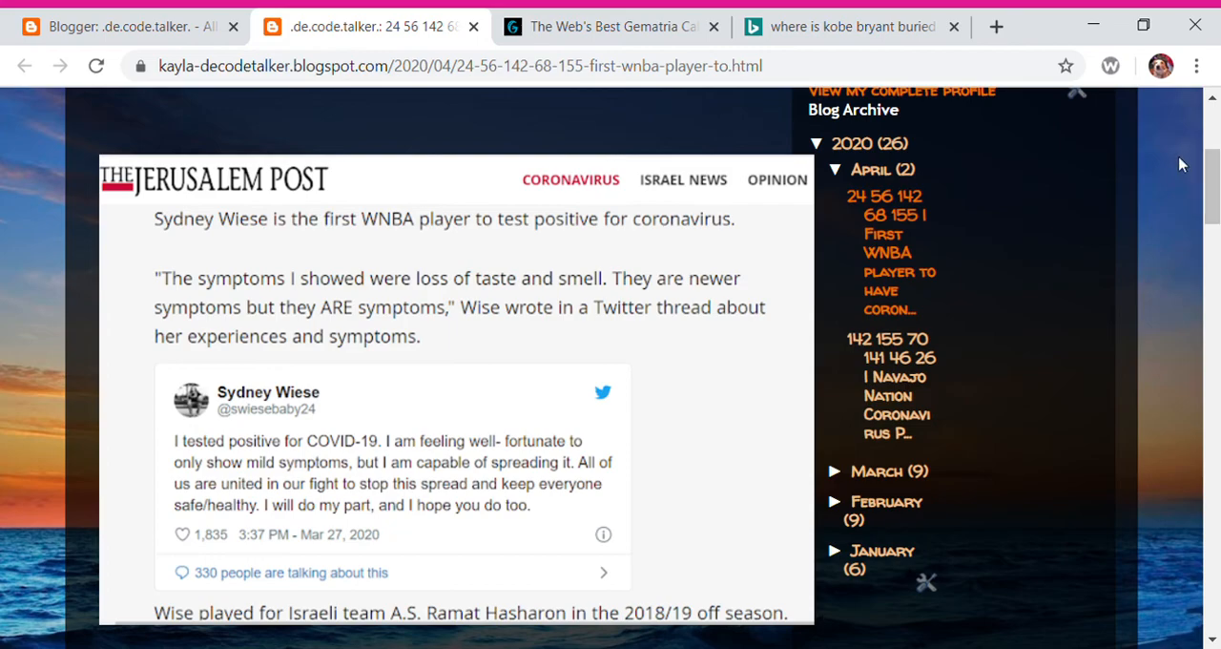